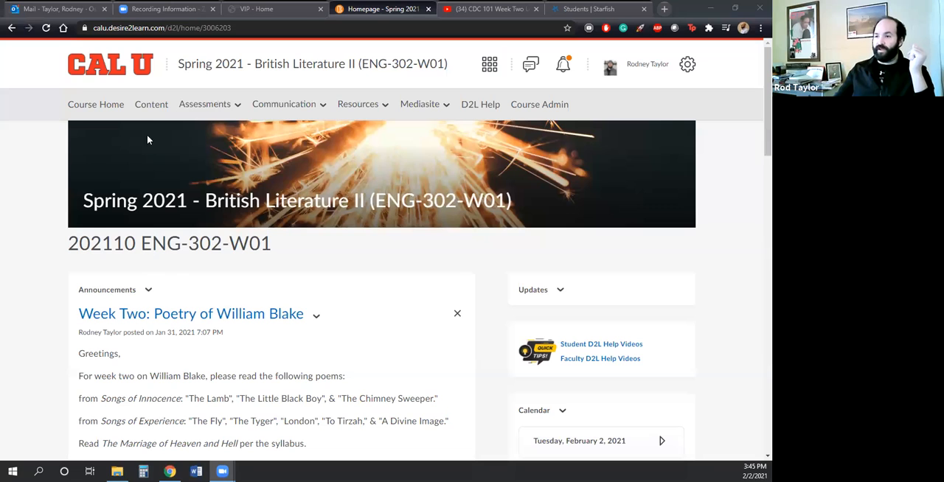
Go to Content and scroll the Week Two 1/31 to 2/6 module down to the Forum Post #1 prompt.
scroll(down, 3)
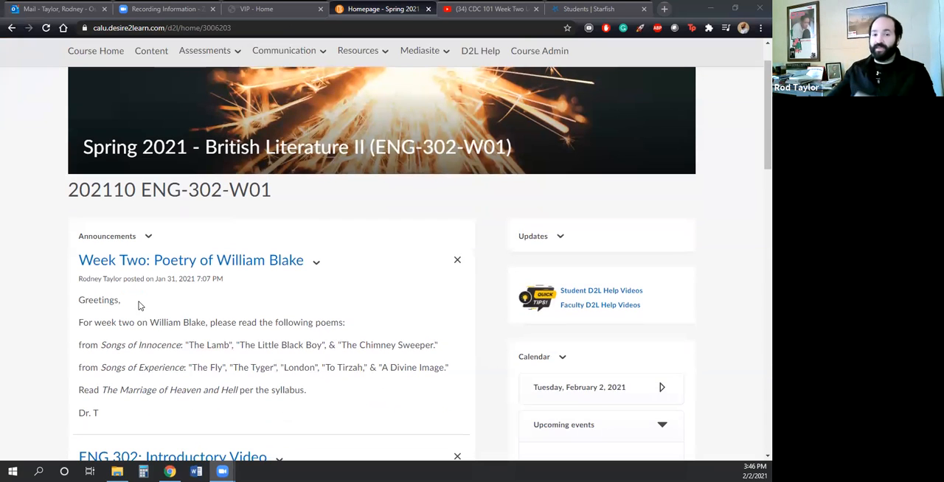
mouse_move(230, 263)
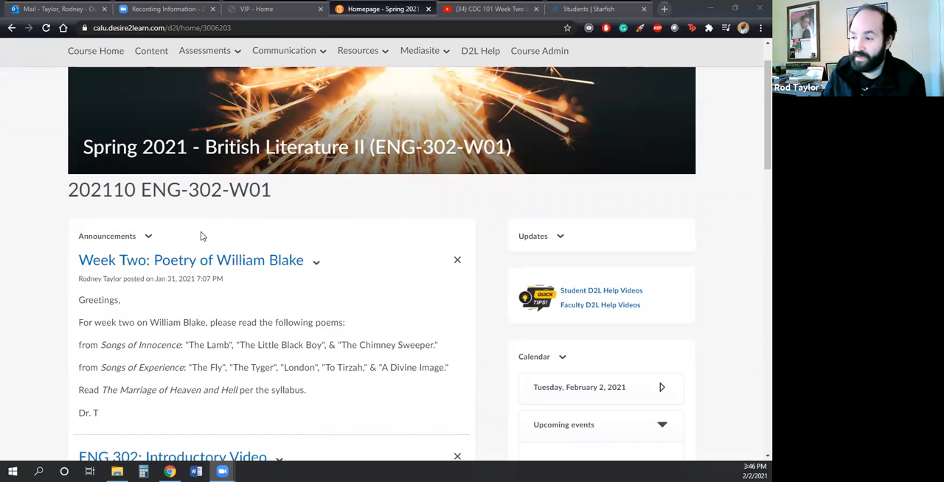
mouse_move(133, 350)
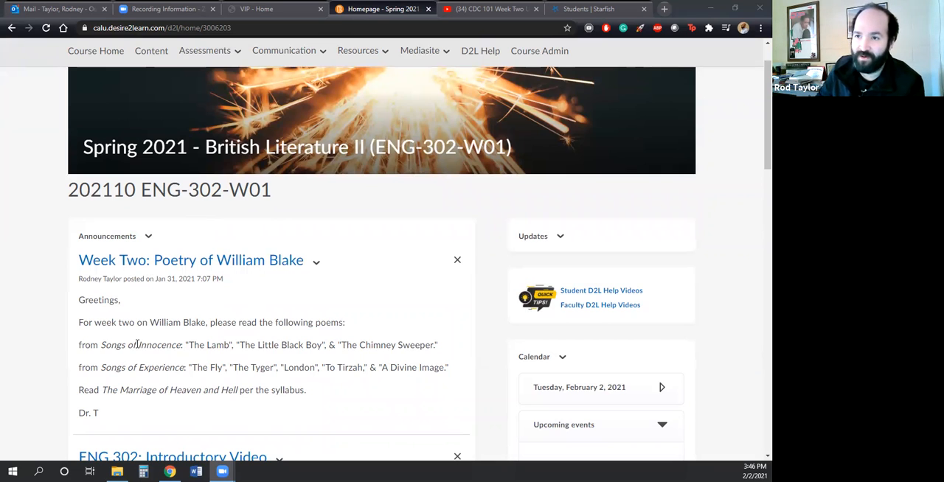
mouse_move(146, 321)
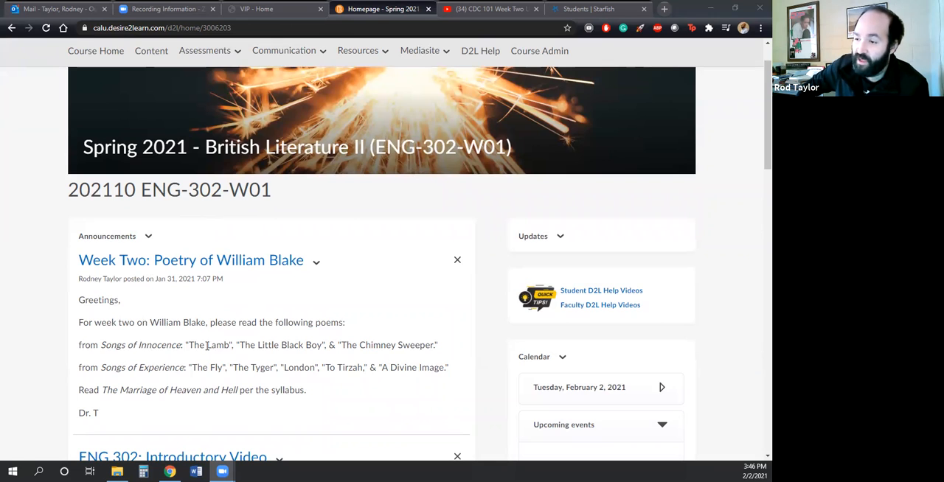
mouse_move(389, 344)
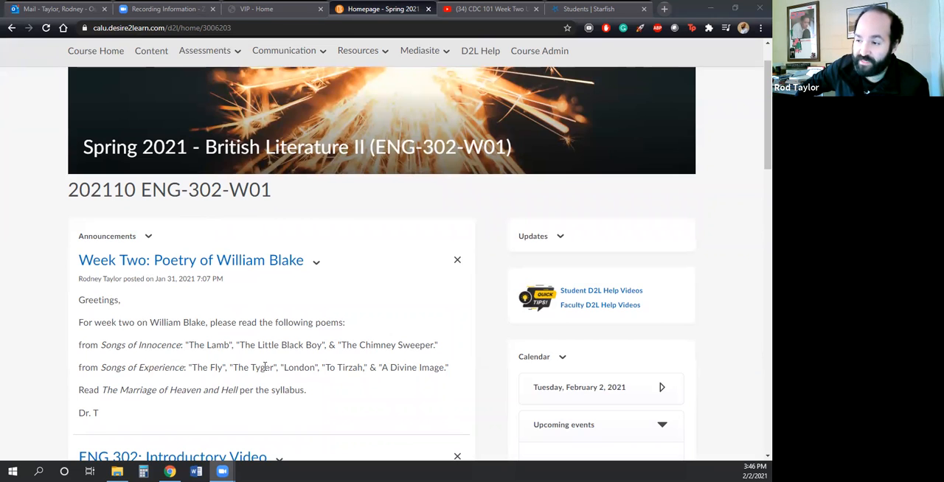
mouse_move(330, 369)
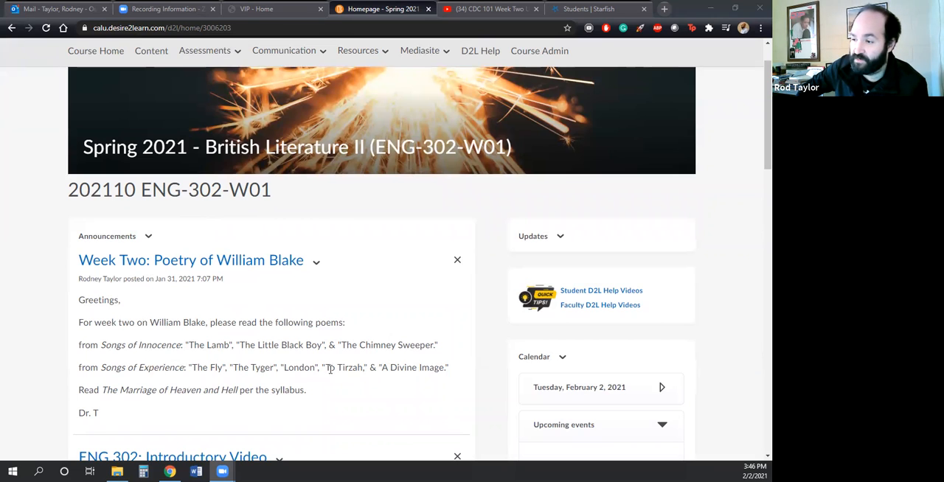
mouse_move(330, 412)
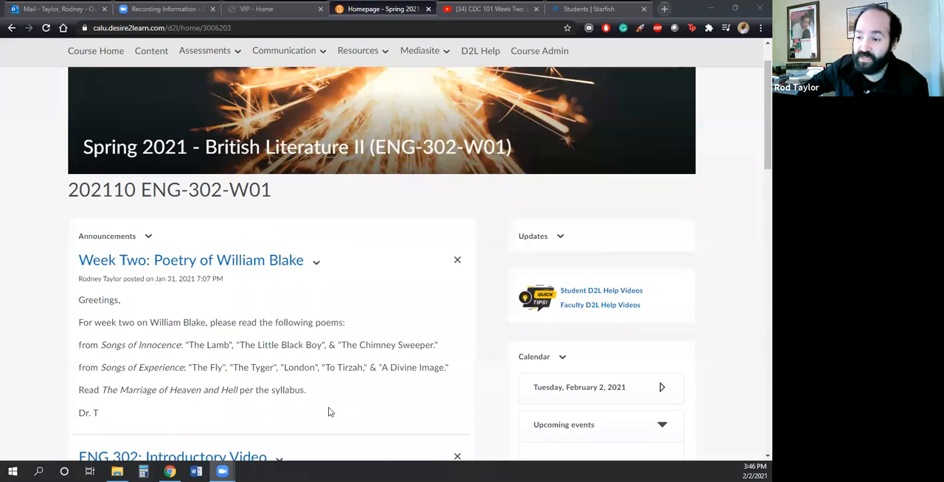
mouse_move(97, 395)
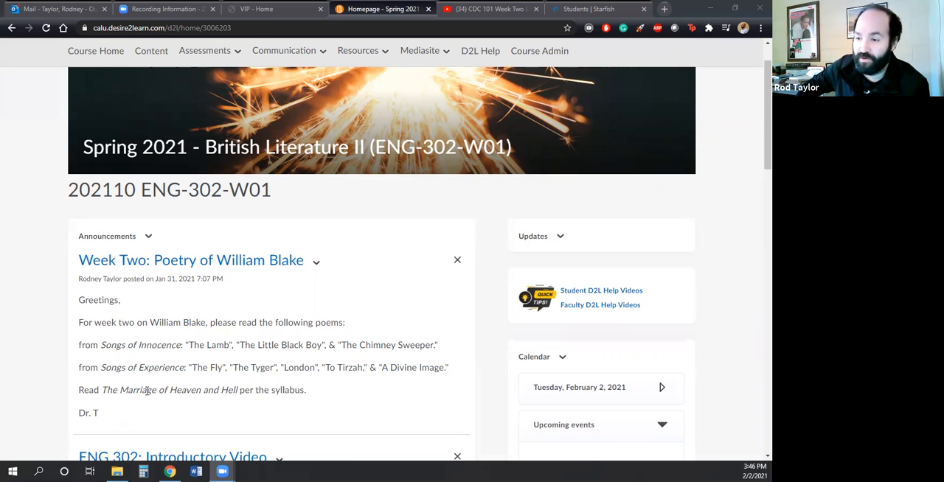
scroll(up, 3)
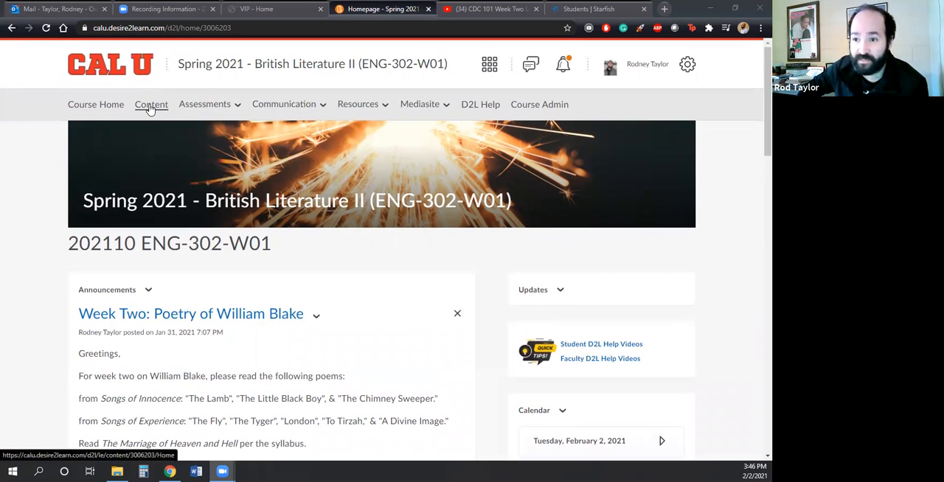
click(150, 103)
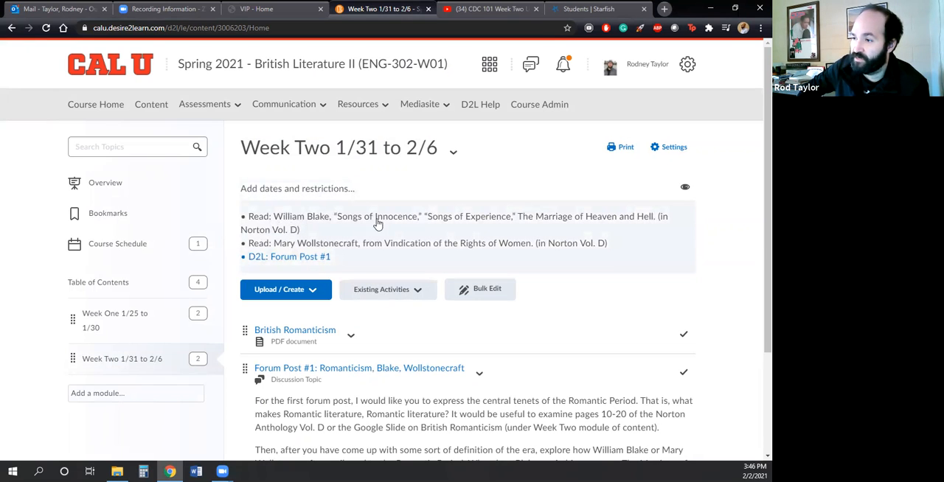
mouse_move(352, 257)
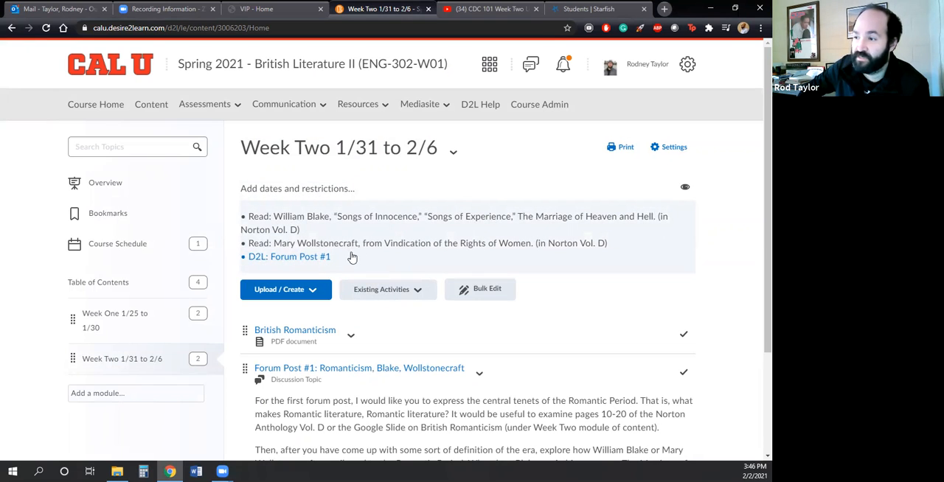
mouse_move(324, 246)
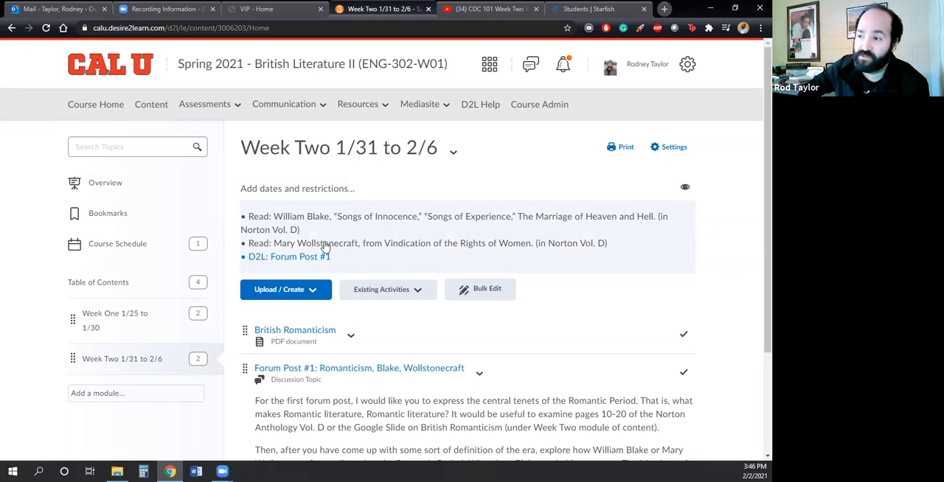
mouse_move(437, 250)
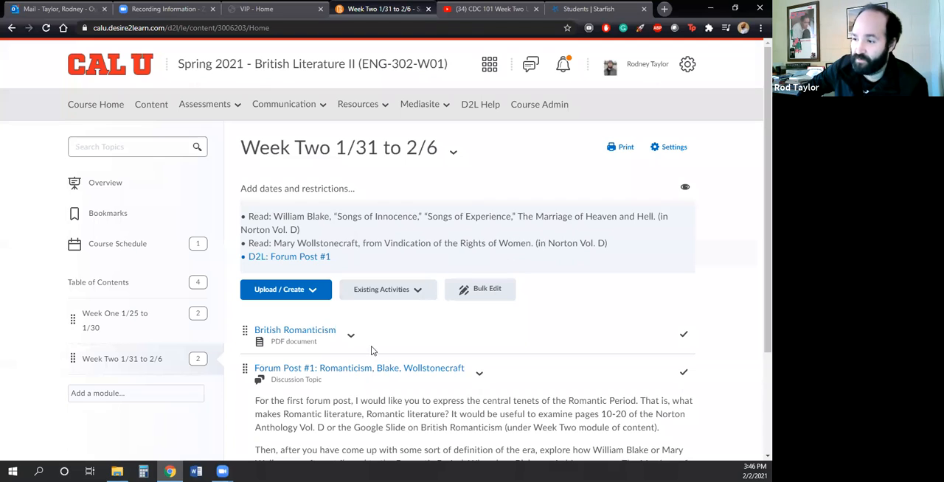
scroll(down, 3)
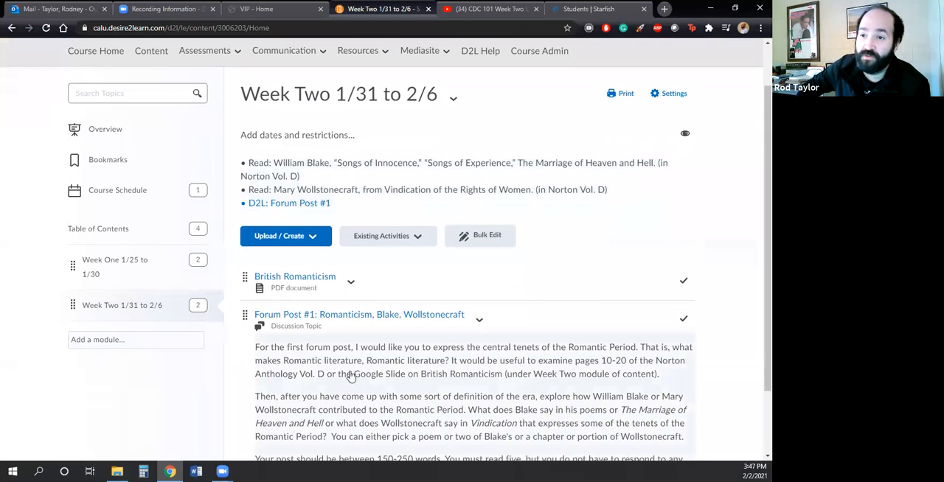
scroll(down, 3)
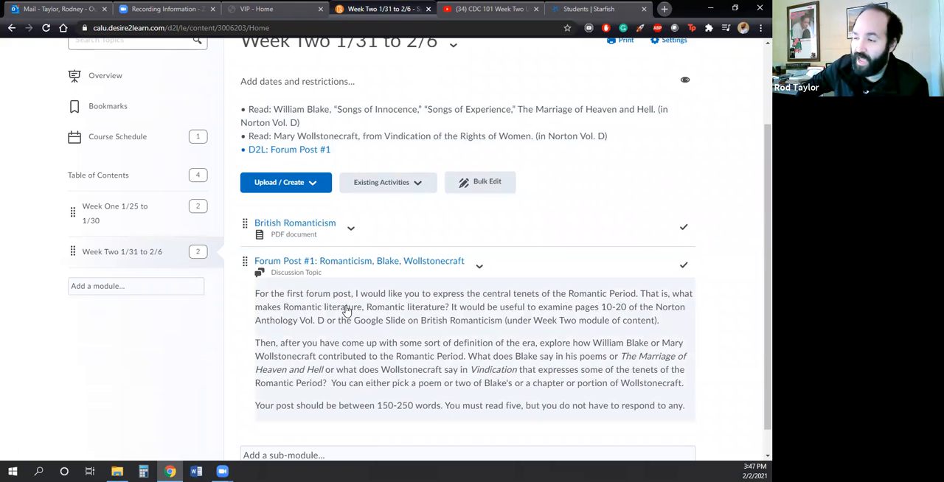
mouse_move(363, 336)
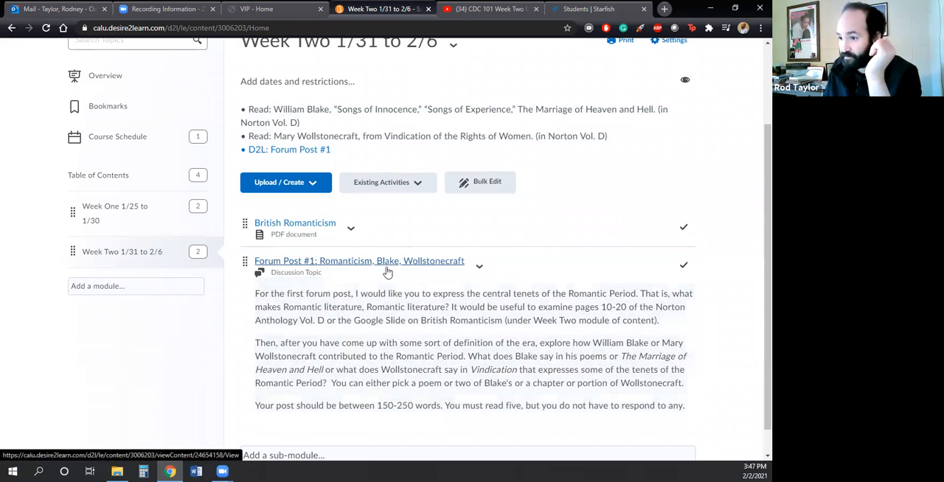
scroll(up, 3)
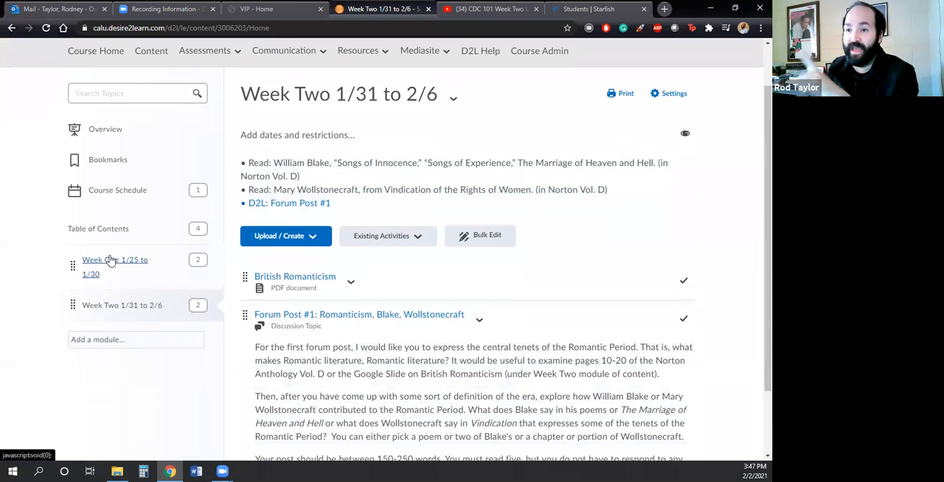
Select Week One 1/25 to 1/30 in the Table of Contents to show its documentary link and Romantic Period PDF.
click(115, 267)
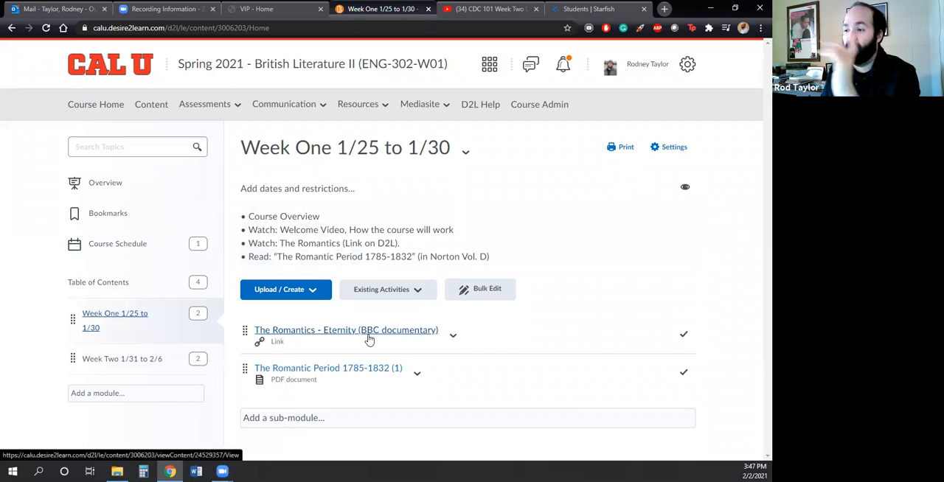
mouse_move(342, 372)
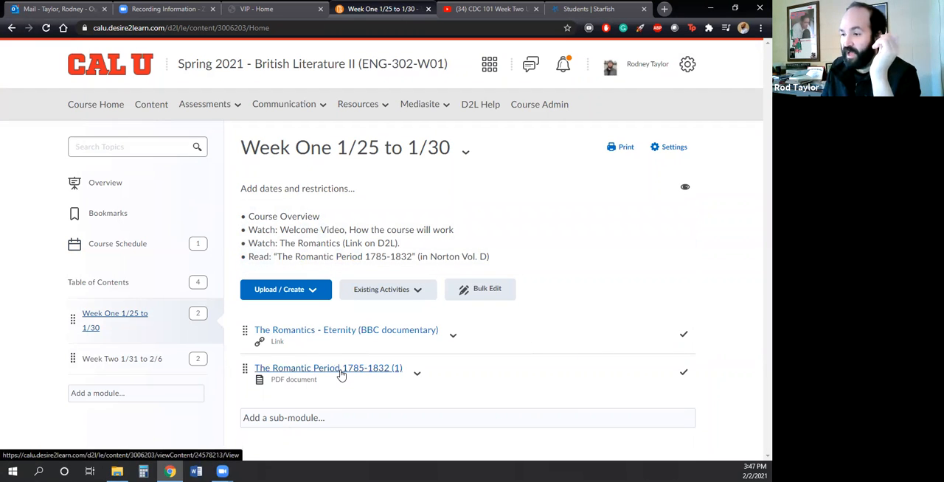
mouse_move(328, 369)
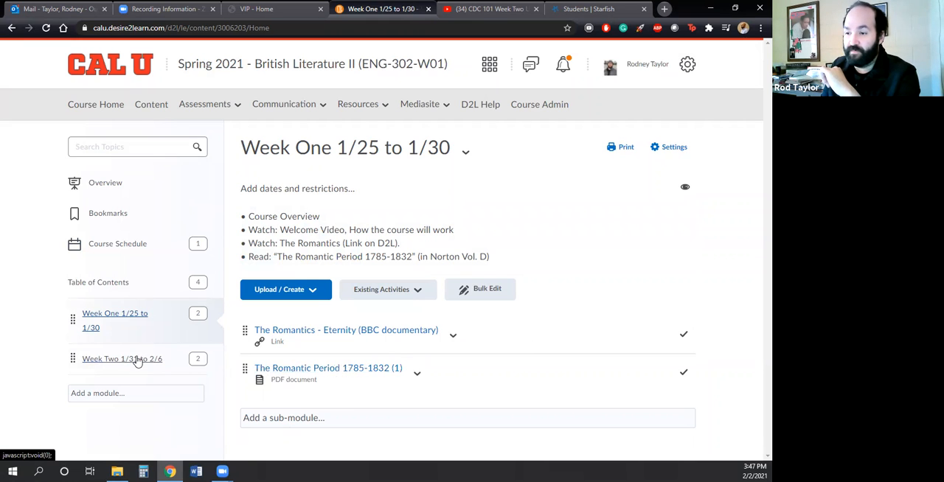
click(121, 360)
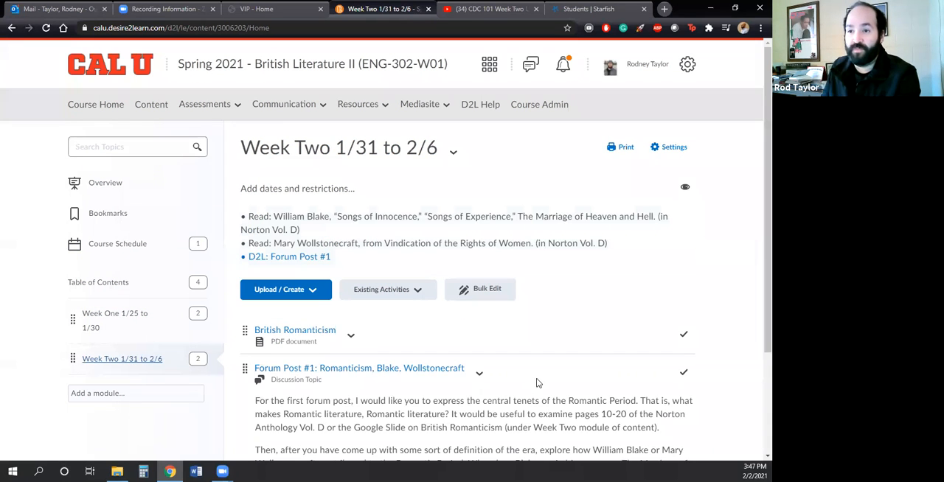
scroll(down, 3)
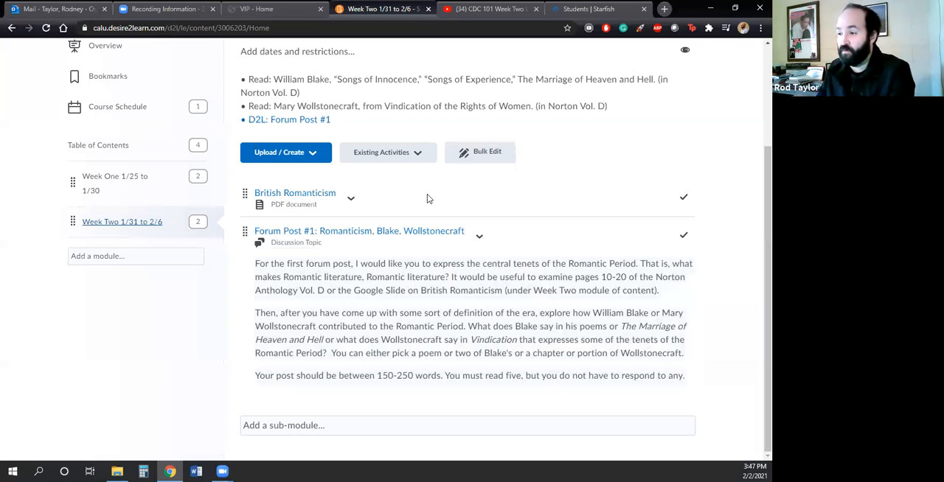
mouse_move(422, 199)
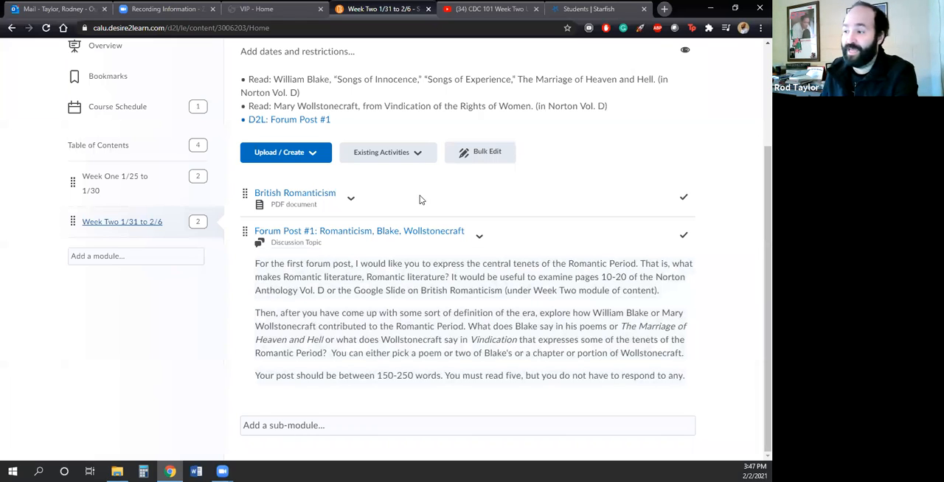
mouse_move(413, 216)
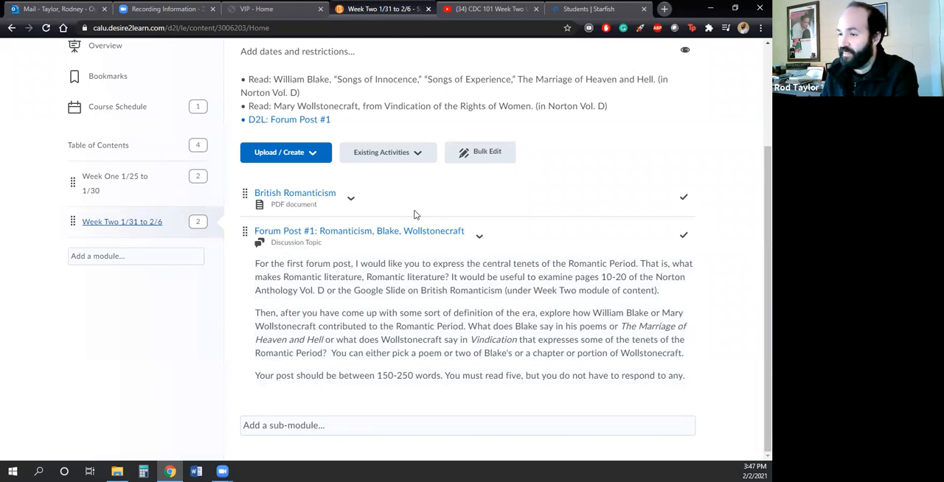
mouse_move(398, 230)
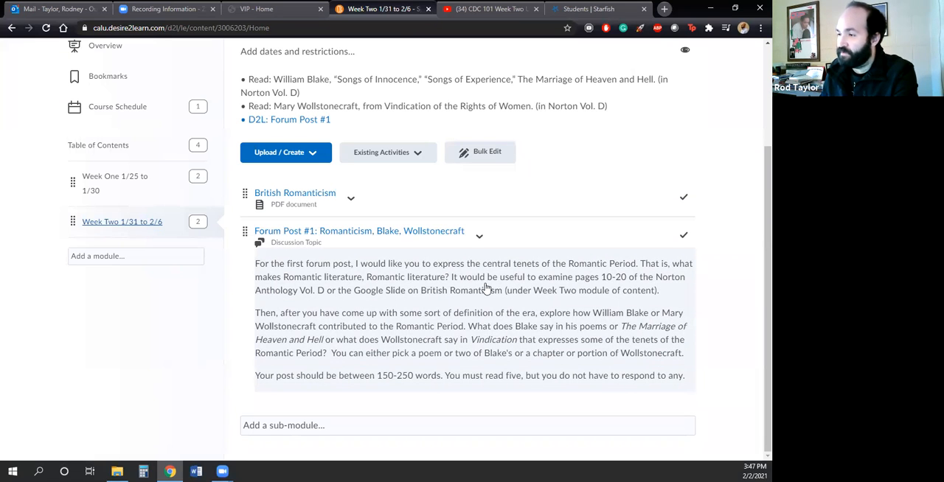
mouse_move(596, 286)
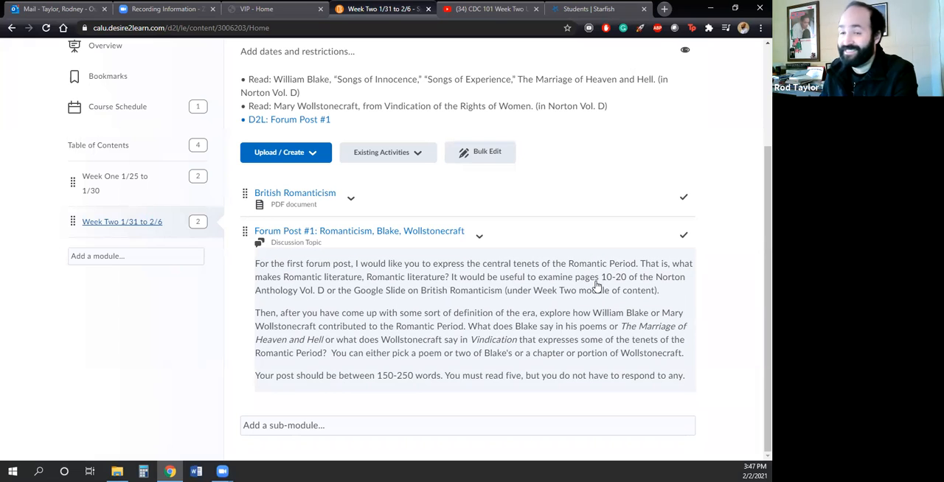
mouse_move(285, 293)
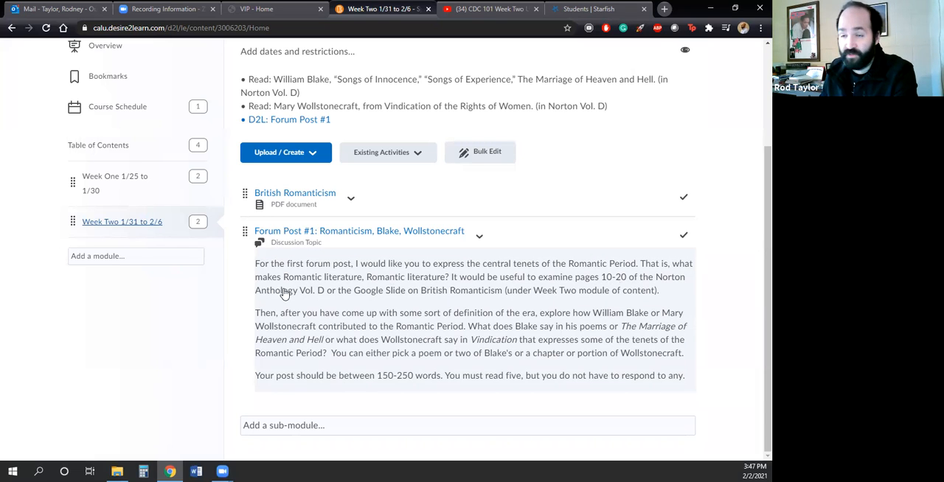
mouse_move(301, 301)
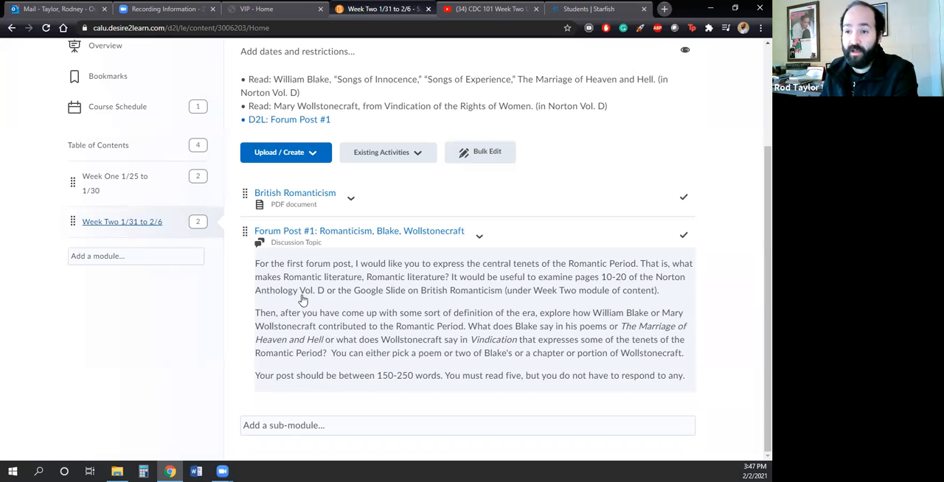
mouse_move(357, 295)
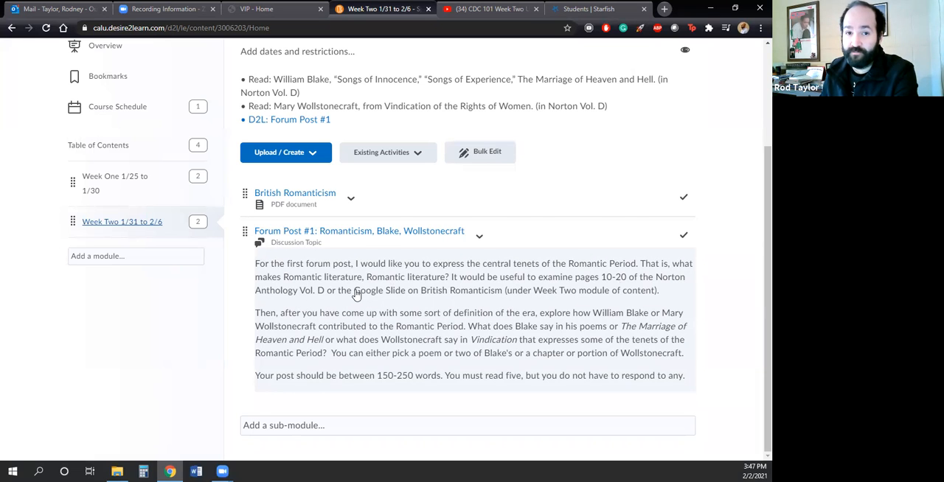
mouse_move(357, 293)
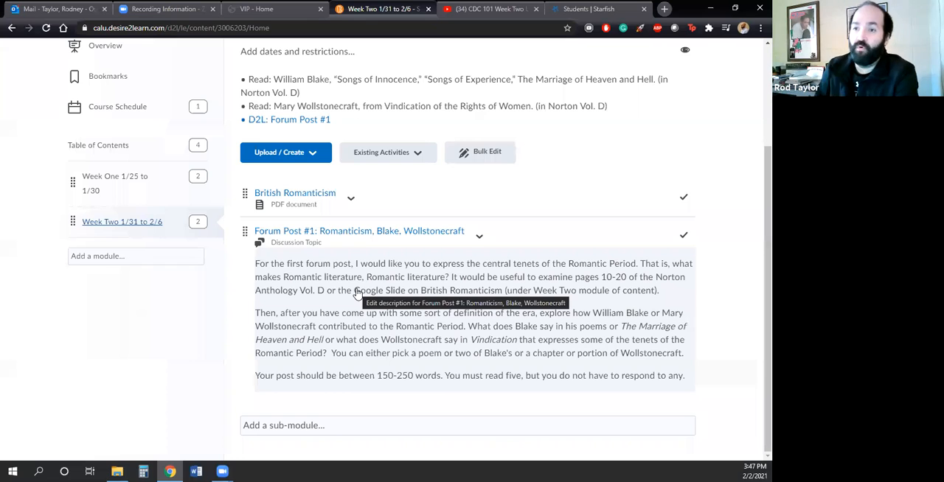
mouse_move(345, 294)
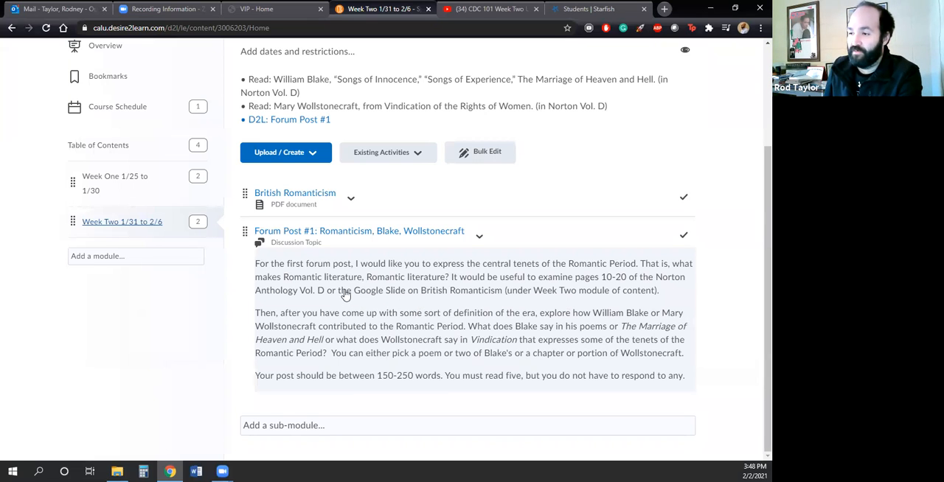
mouse_move(366, 295)
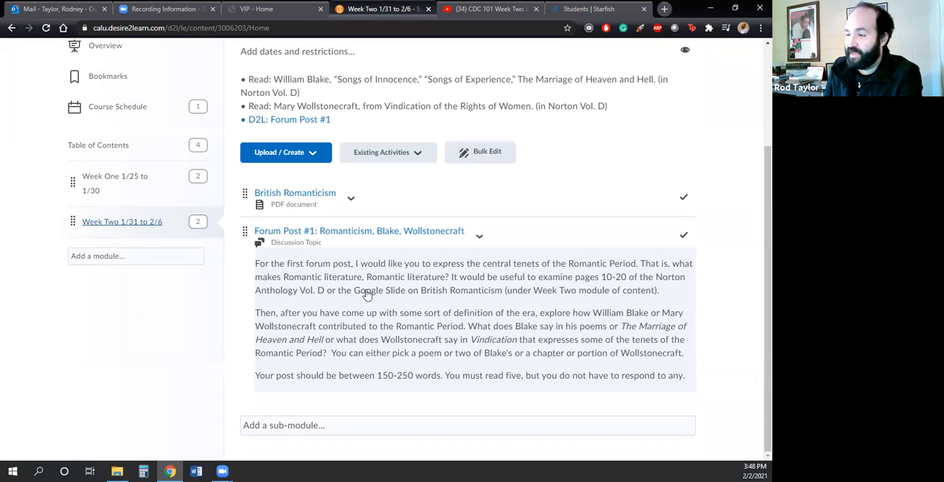
mouse_move(454, 301)
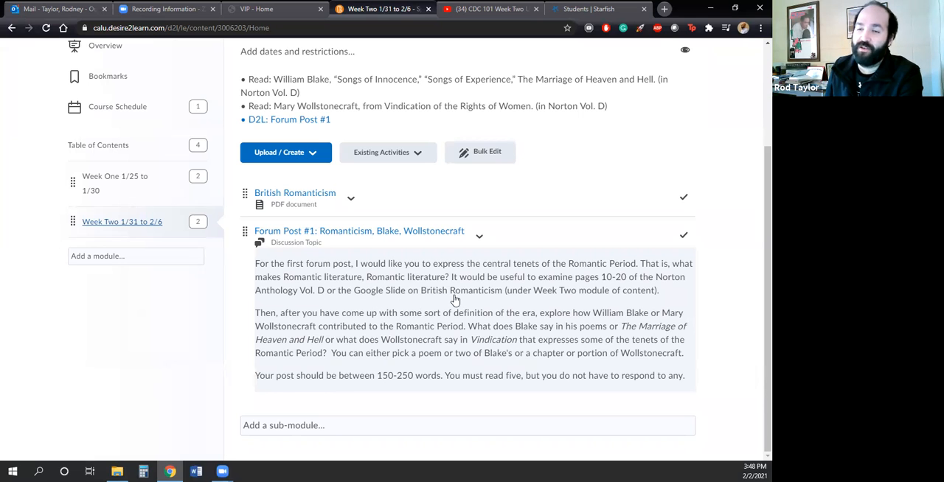
mouse_move(310, 201)
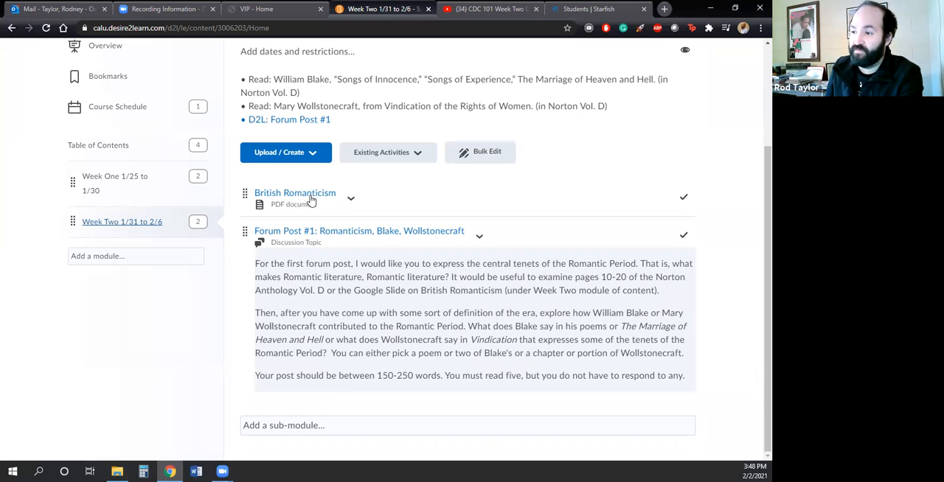
mouse_move(295, 192)
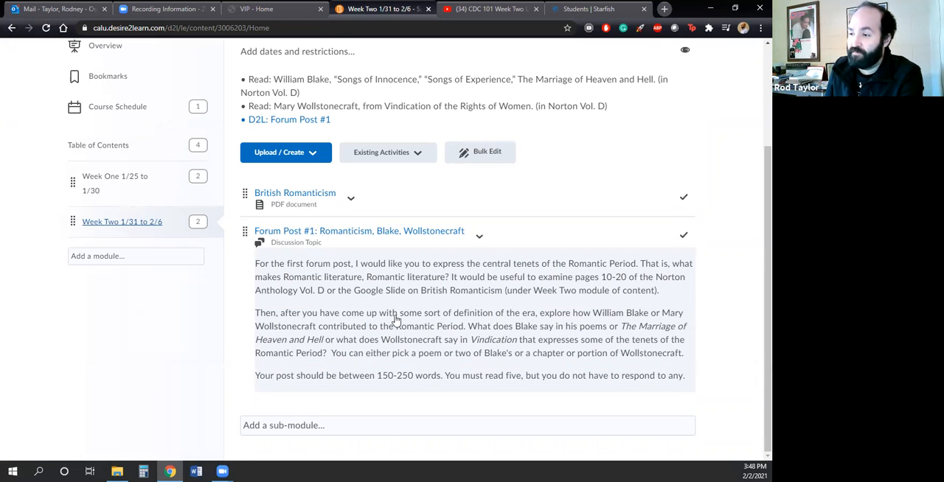
mouse_move(578, 328)
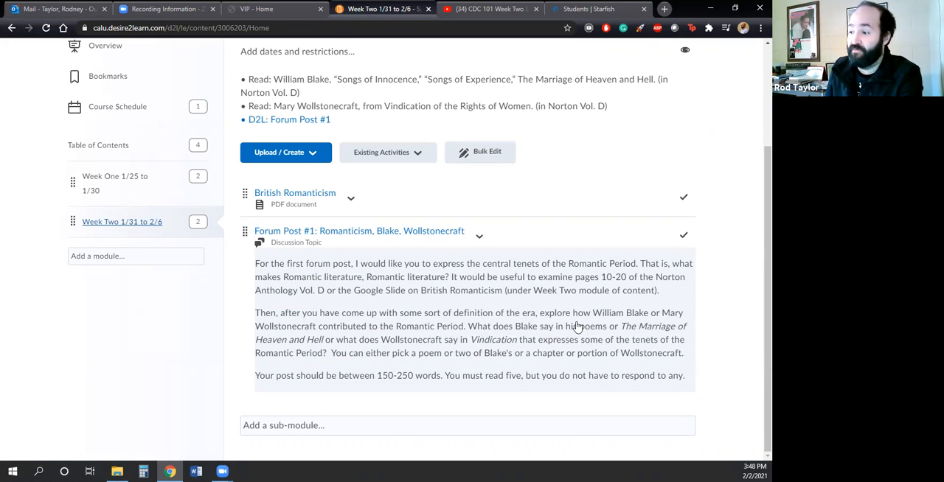
mouse_move(579, 323)
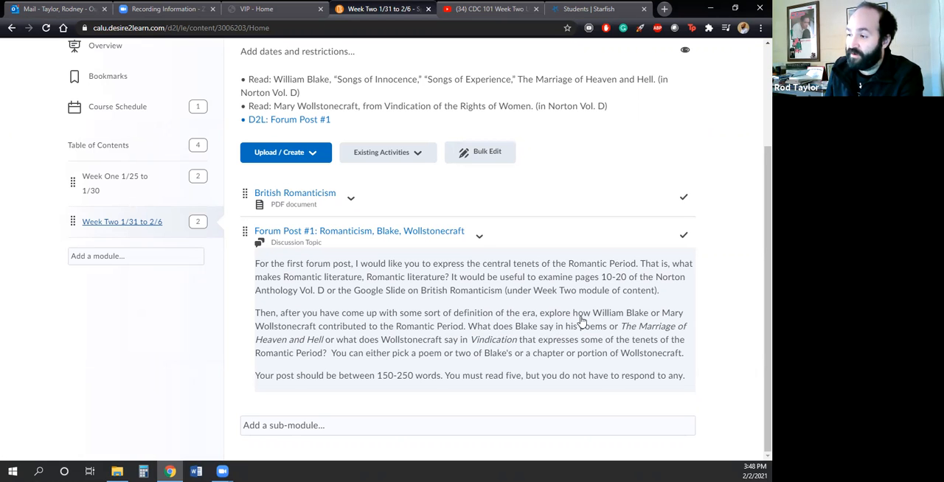
mouse_move(401, 312)
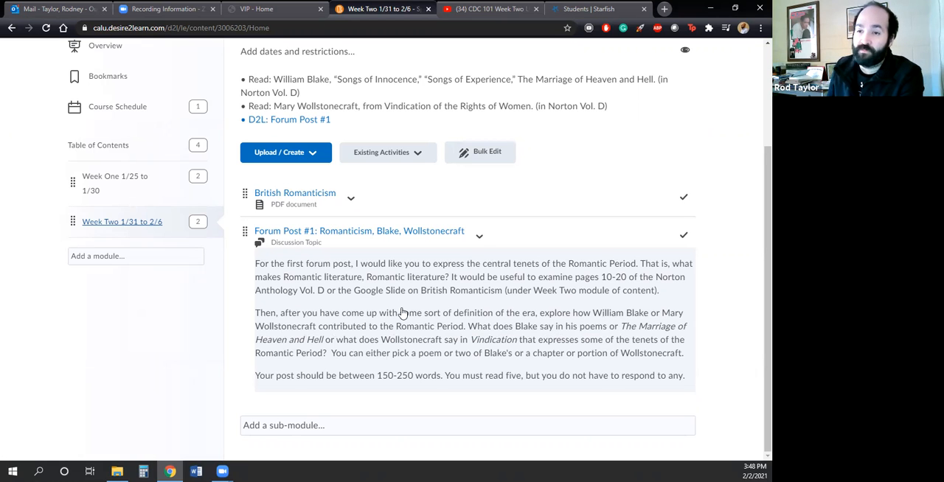
mouse_move(404, 338)
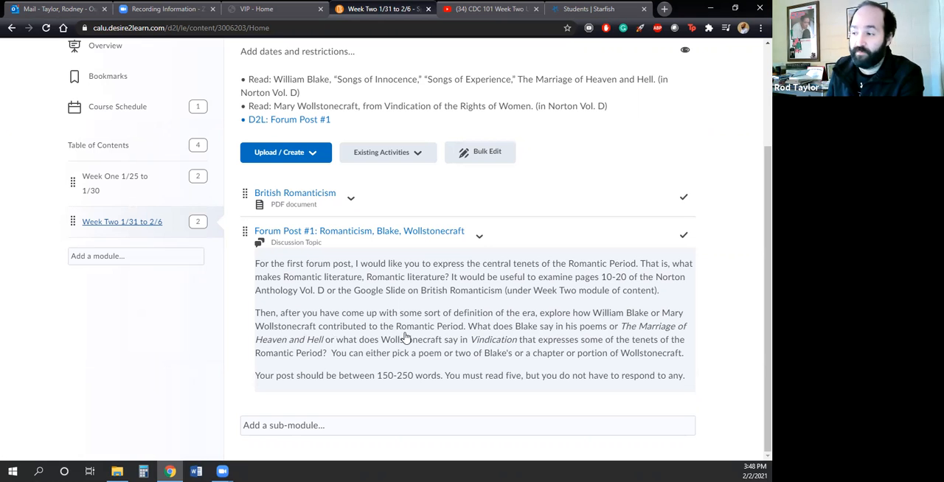
mouse_move(528, 338)
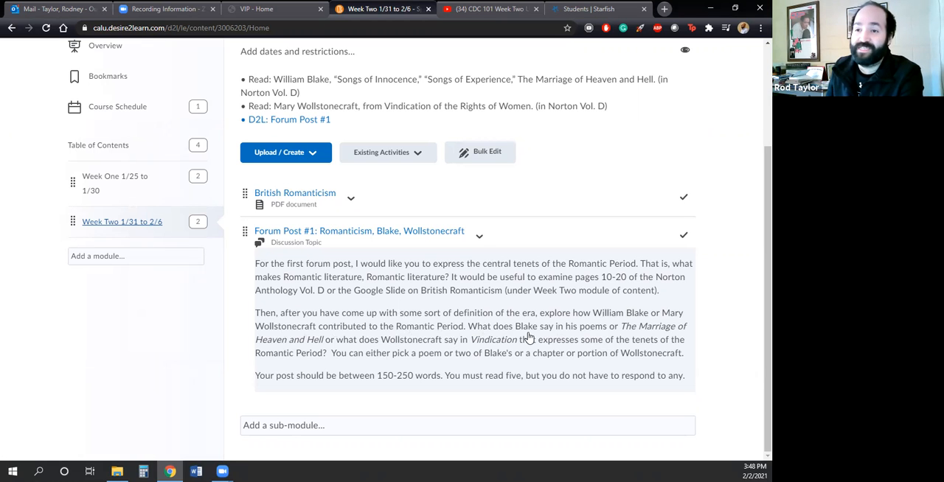
mouse_move(472, 347)
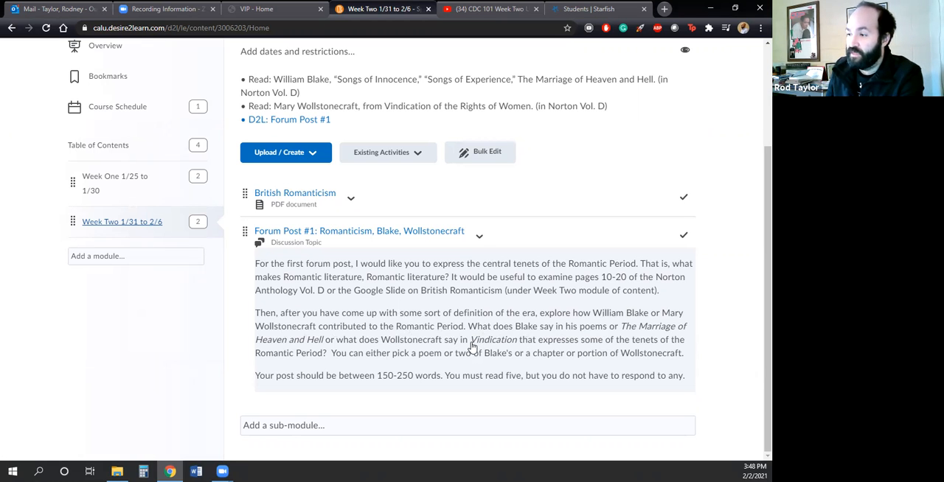
mouse_move(398, 348)
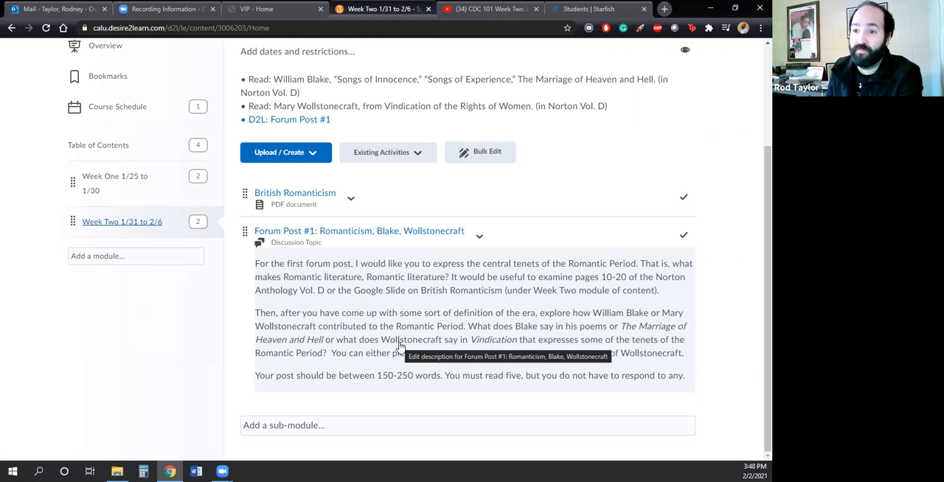
mouse_move(351, 361)
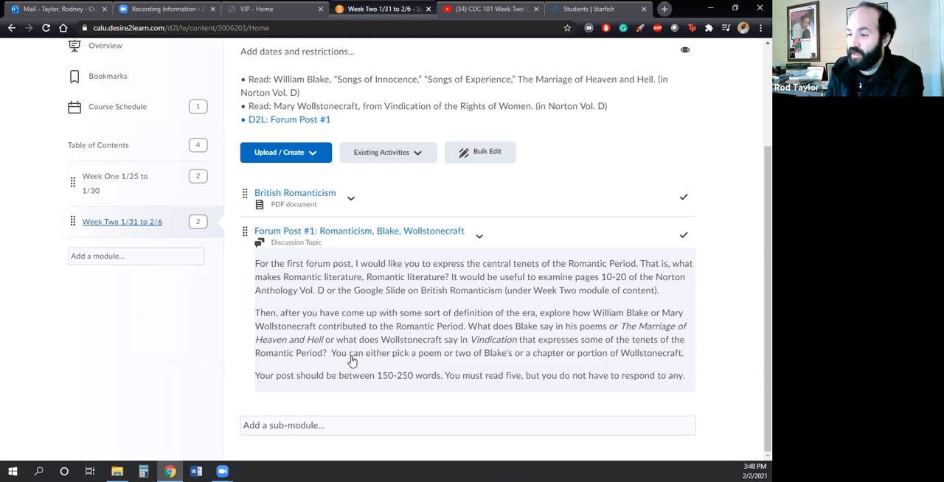
mouse_move(369, 360)
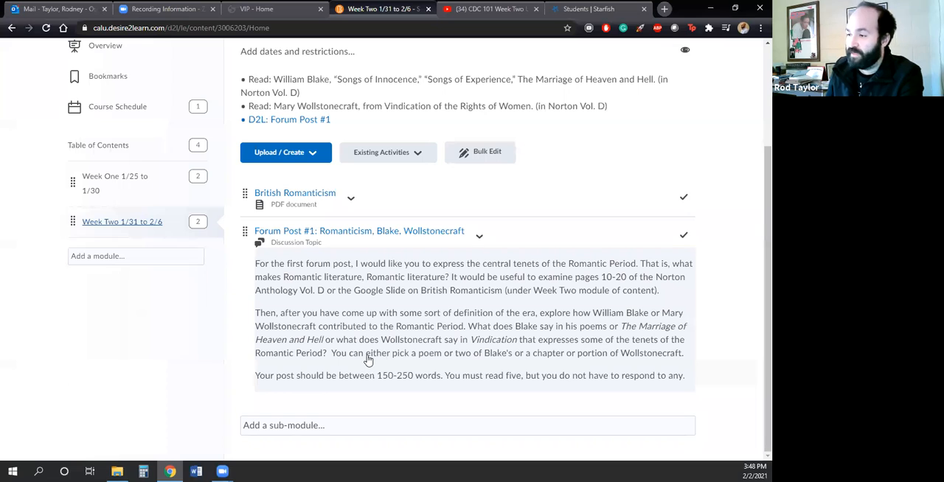
mouse_move(354, 363)
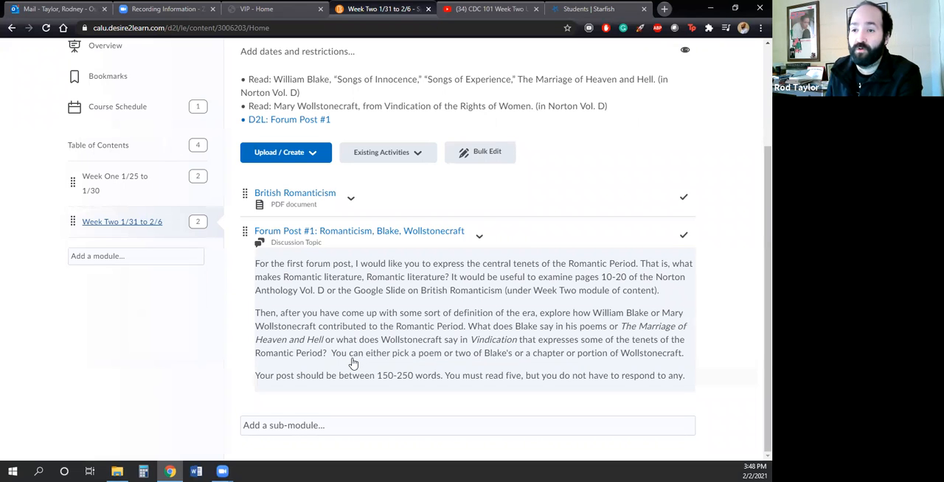
mouse_move(354, 396)
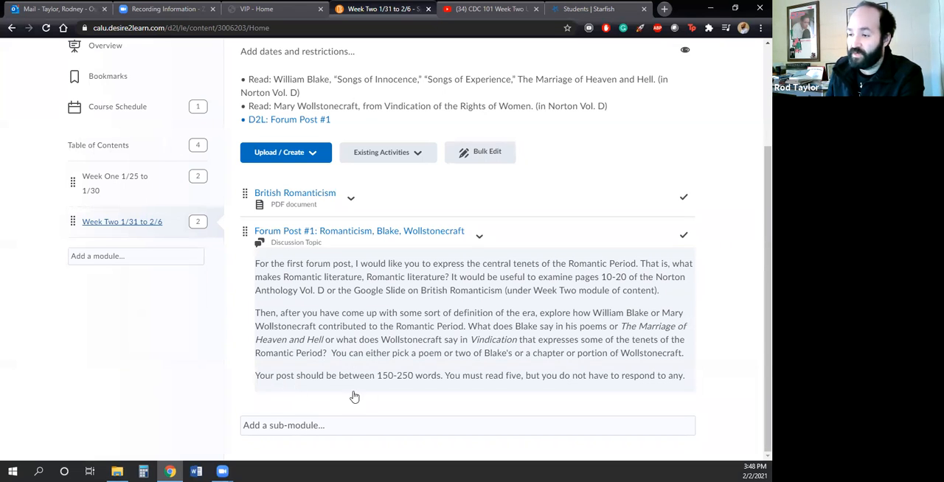
mouse_move(372, 387)
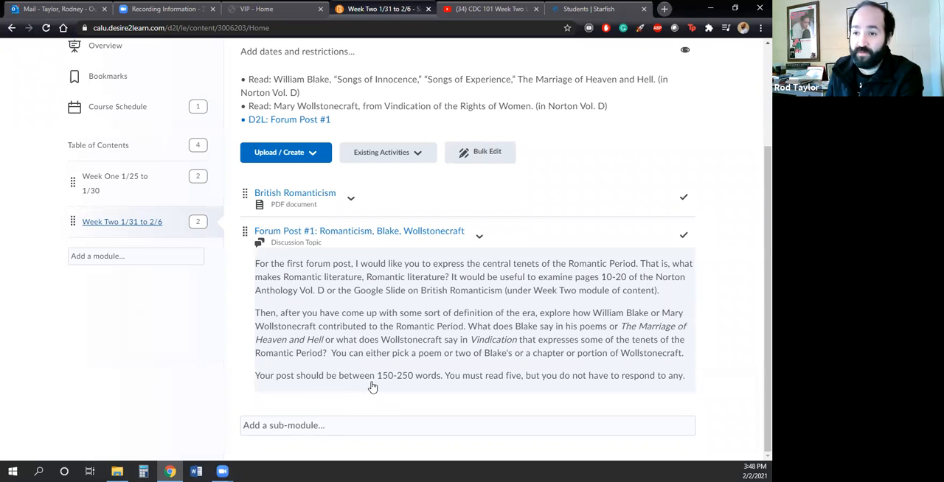
mouse_move(397, 381)
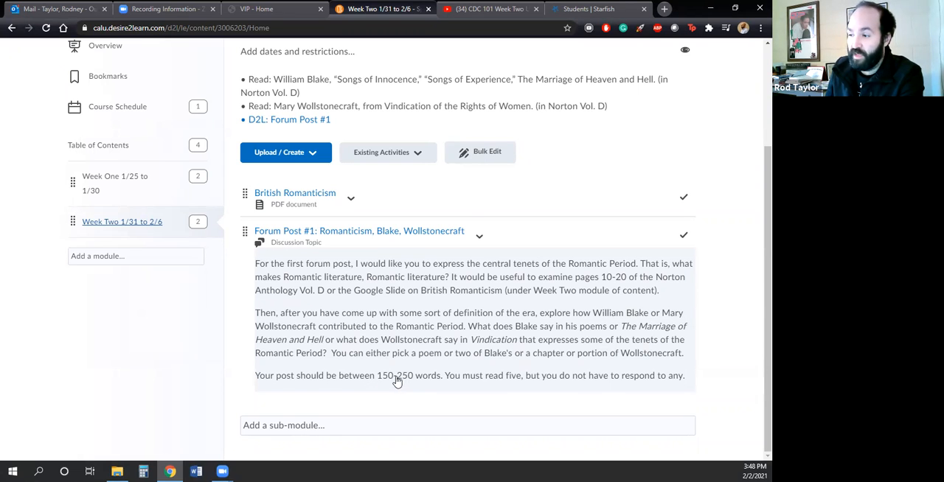
mouse_move(500, 362)
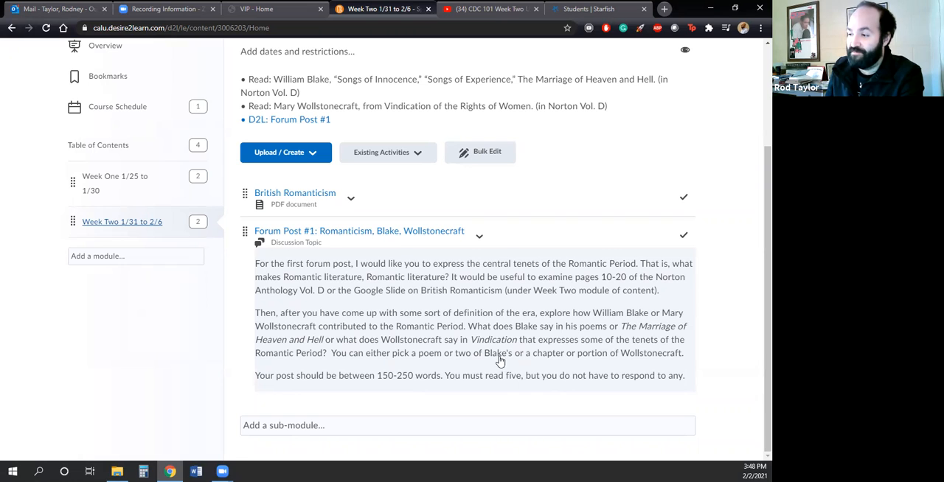
mouse_move(494, 350)
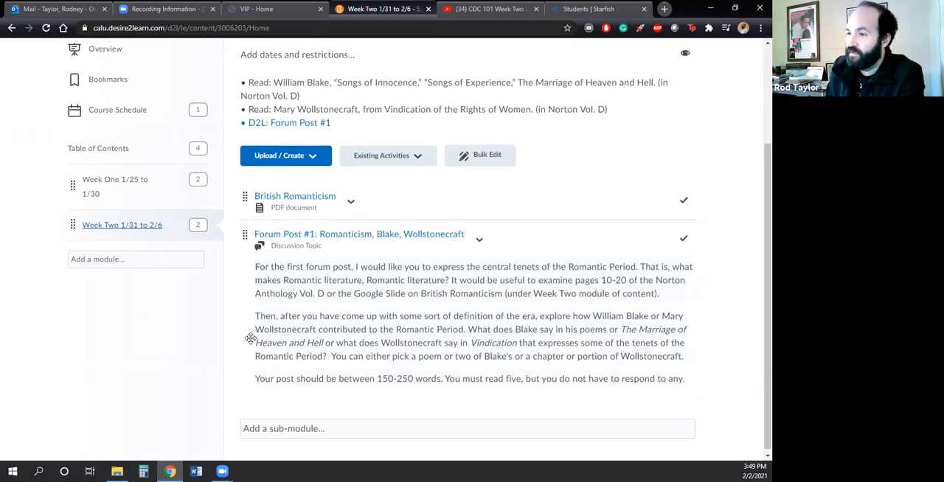
scroll(up, 3)
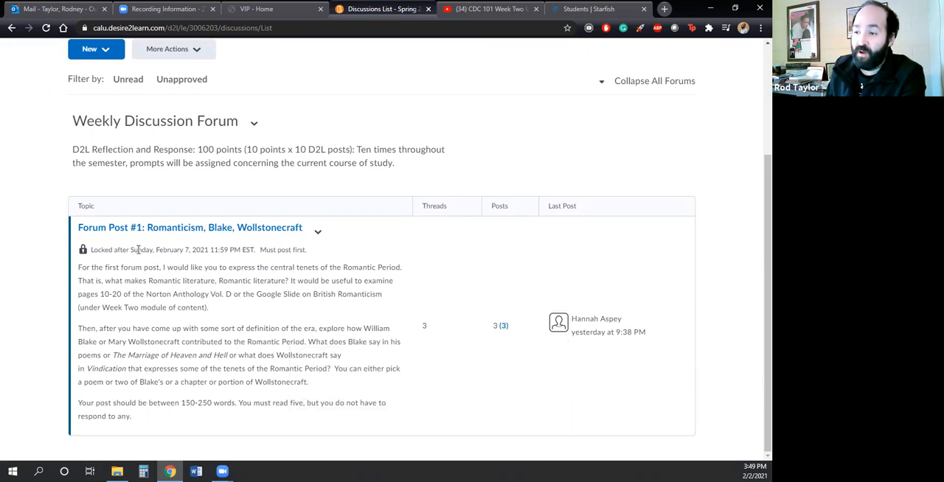
mouse_move(165, 257)
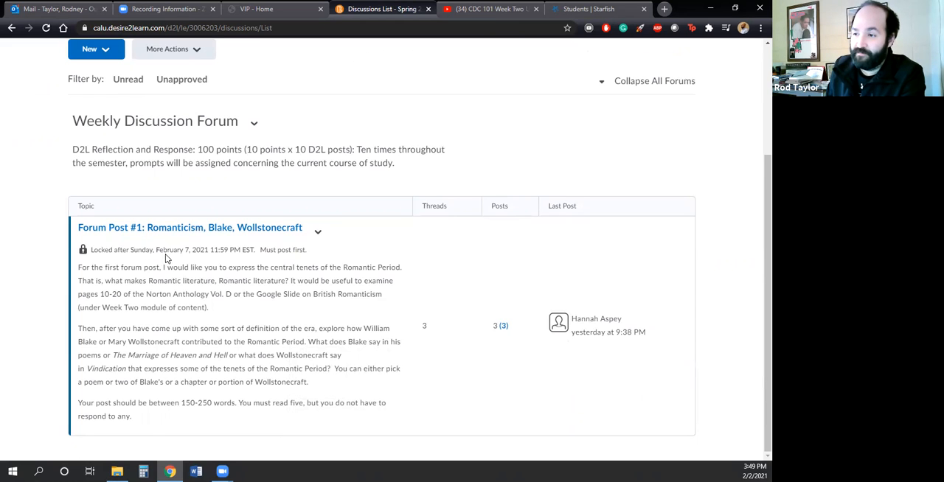
mouse_move(193, 250)
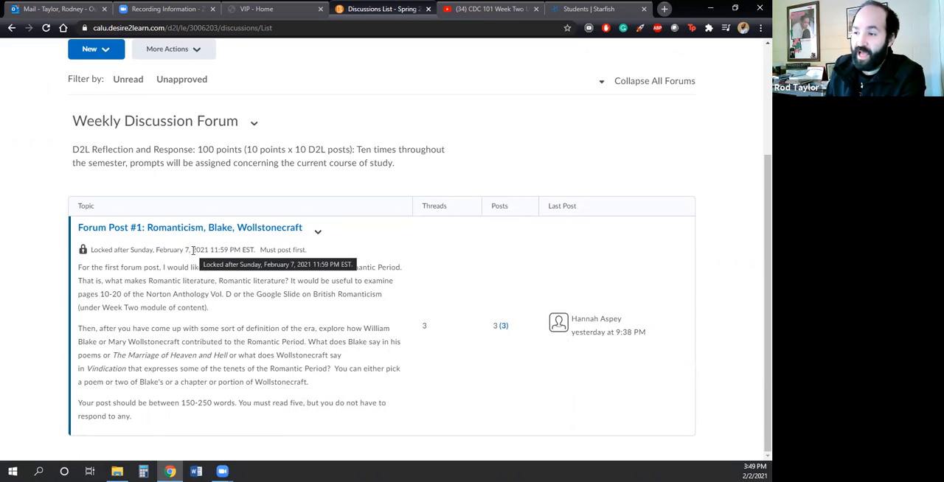
Read the forum post prompt in Discussions, then return to Content at the Week Two module.
scroll(up, 3)
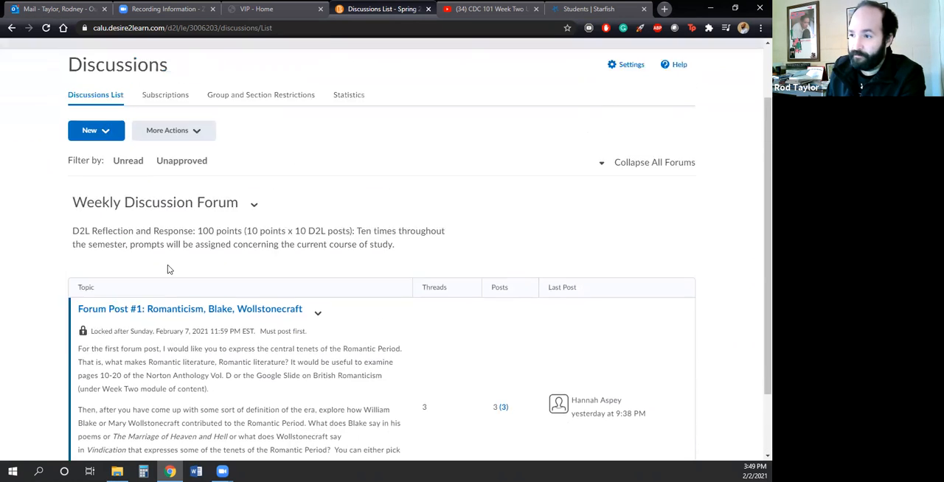
scroll(down, 3)
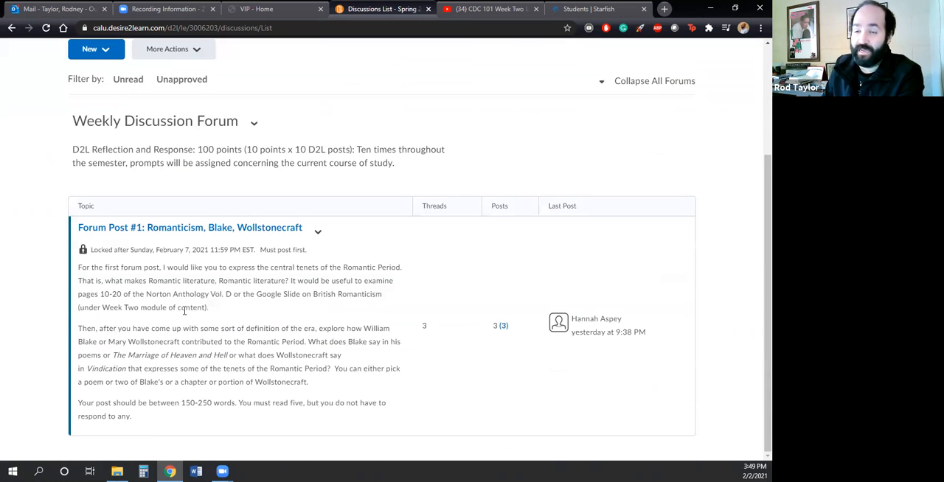
mouse_move(194, 323)
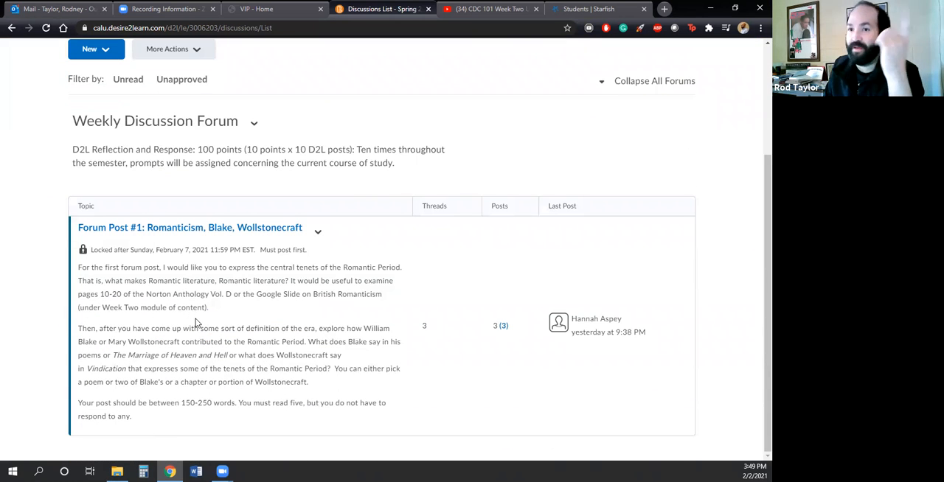
scroll(up, 3)
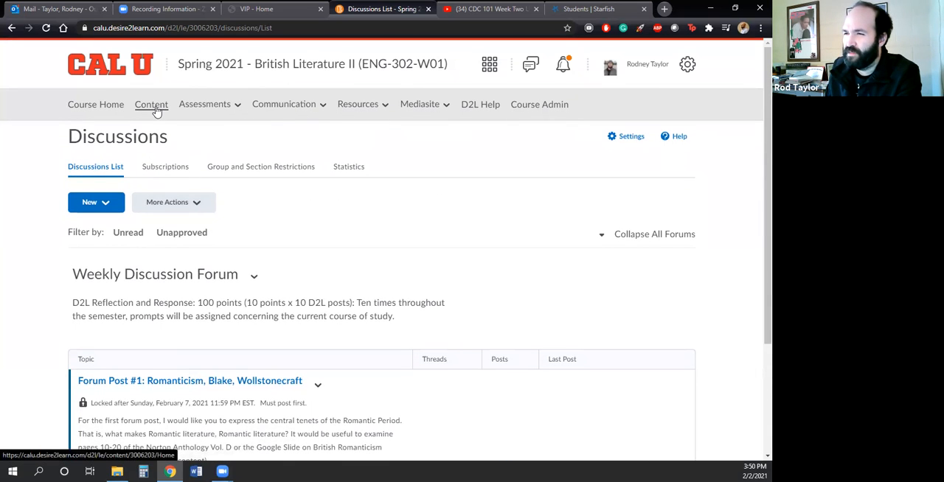
click(150, 103)
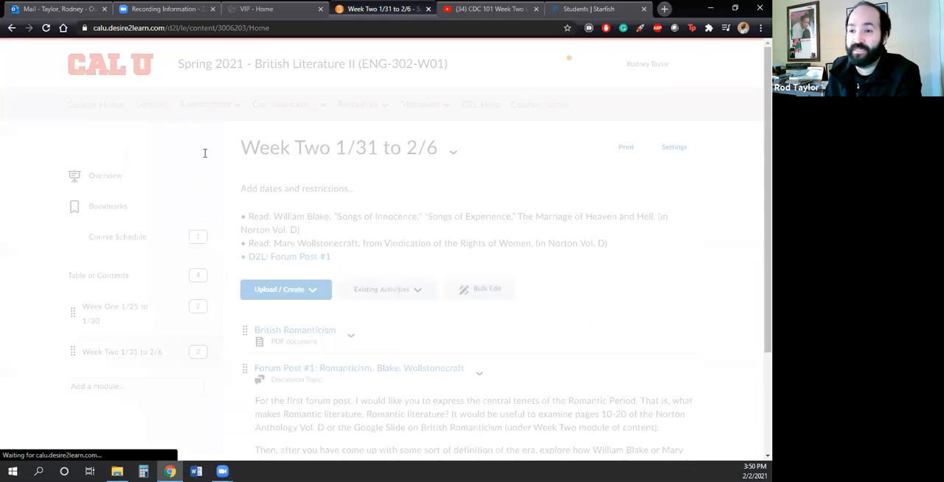
Skim the Week Two module, then select Week One 1/25 to 1/30 in the Table of Contents.
scroll(down, 3)
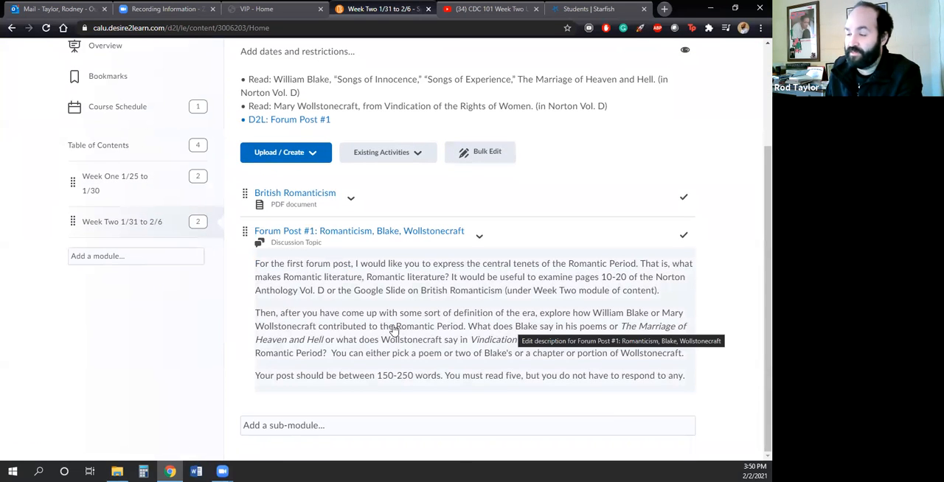
mouse_move(199, 292)
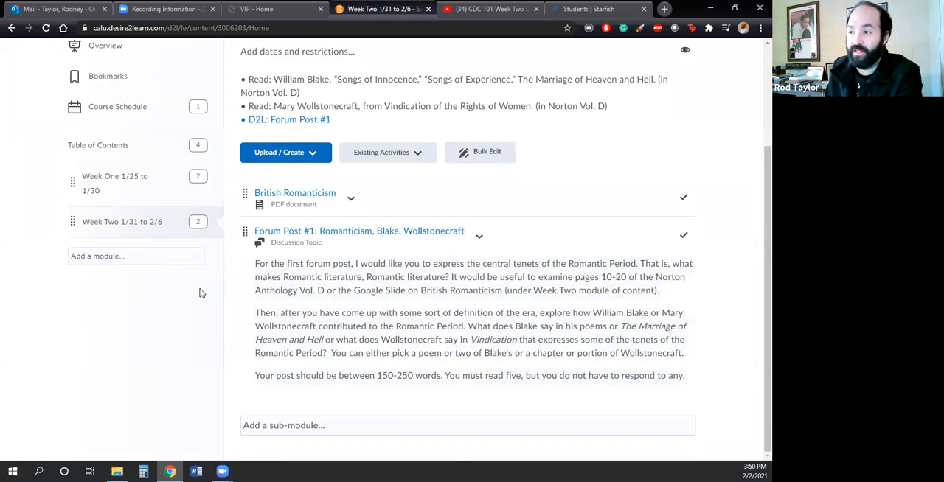
scroll(up, 3)
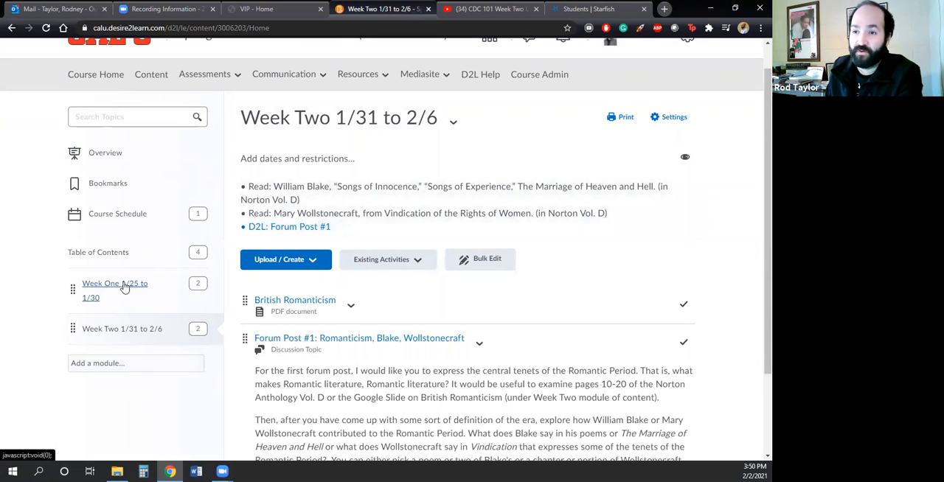
click(115, 289)
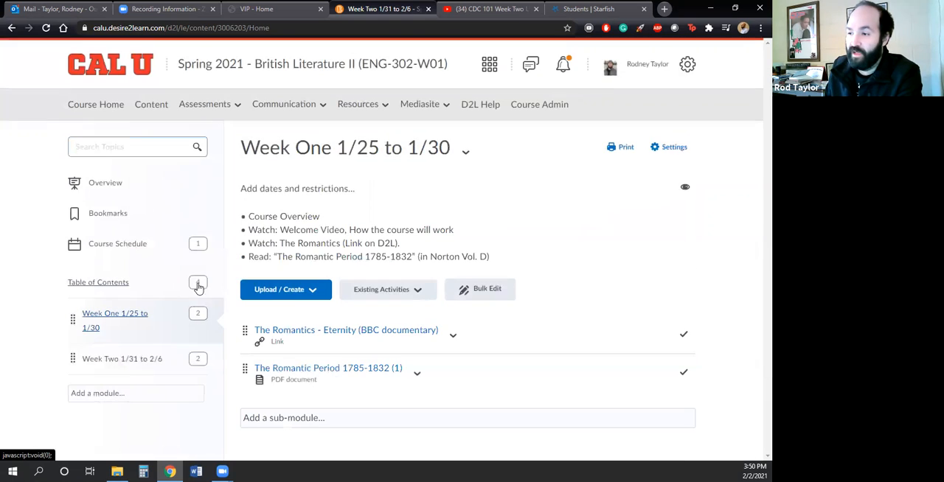
click(198, 284)
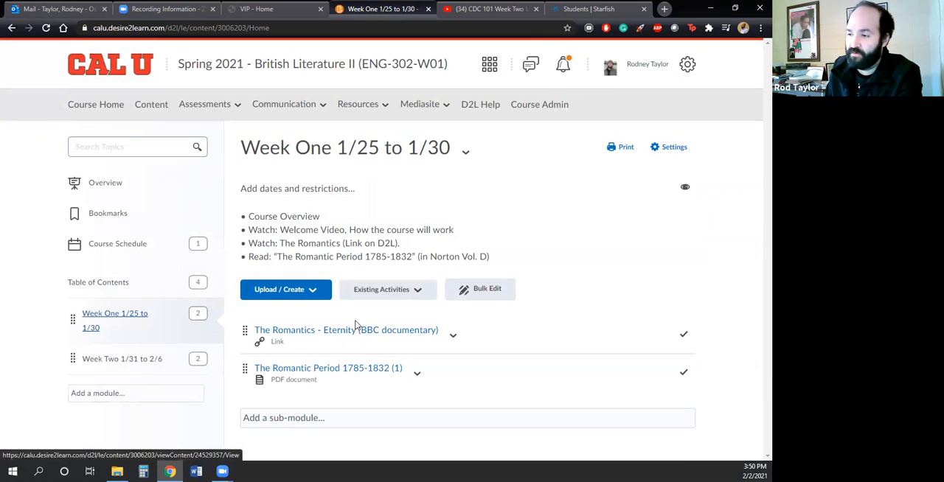
mouse_move(327, 369)
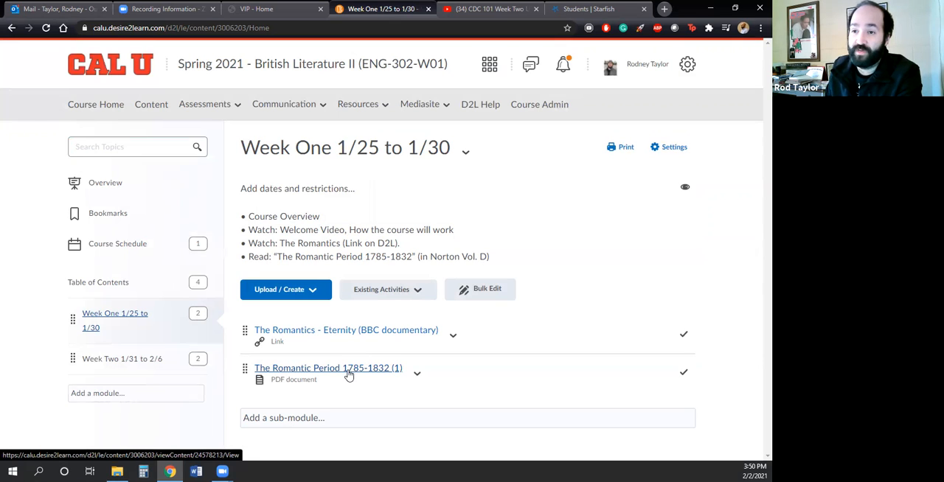
mouse_move(328, 368)
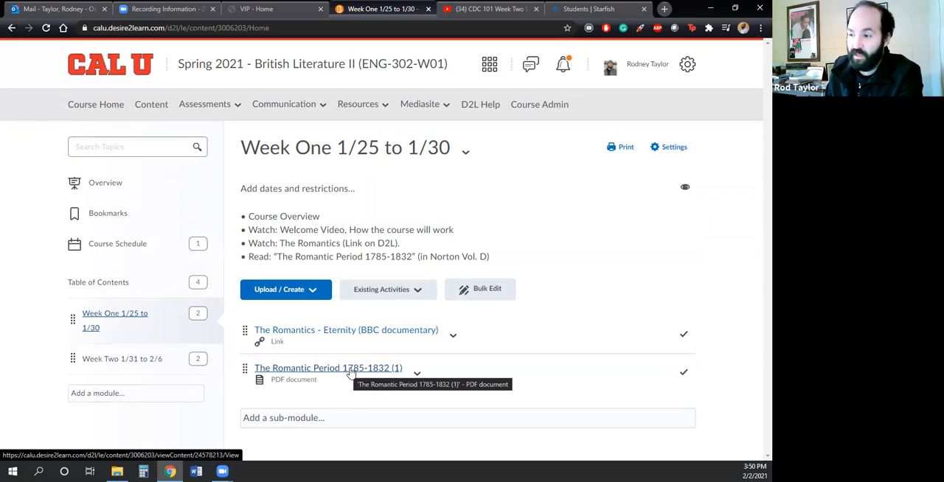
click(327, 367)
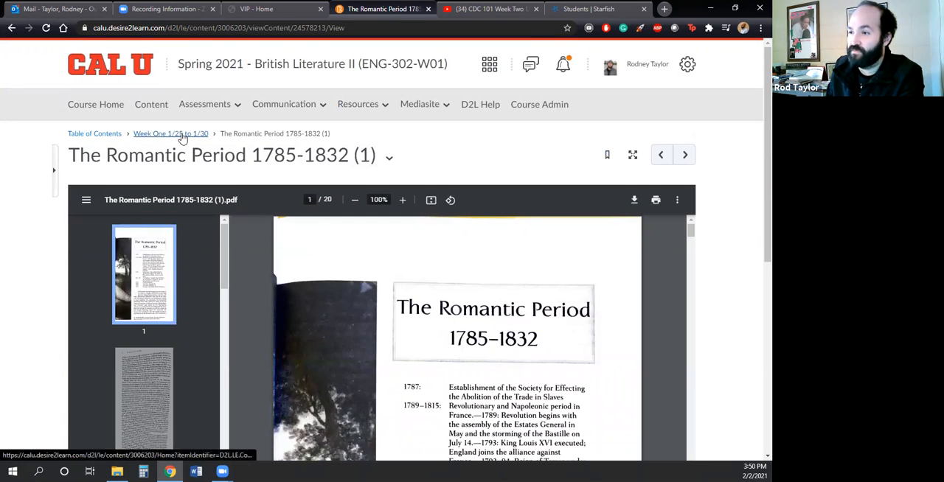
click(171, 135)
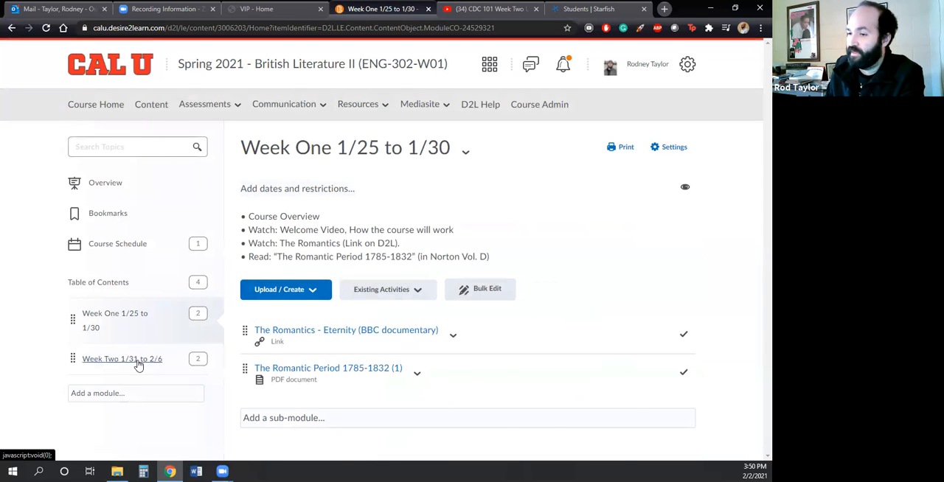
Review the Week Two 1/31 to 2/6 module, then go back to Course Home with the Blake announcement.
click(121, 358)
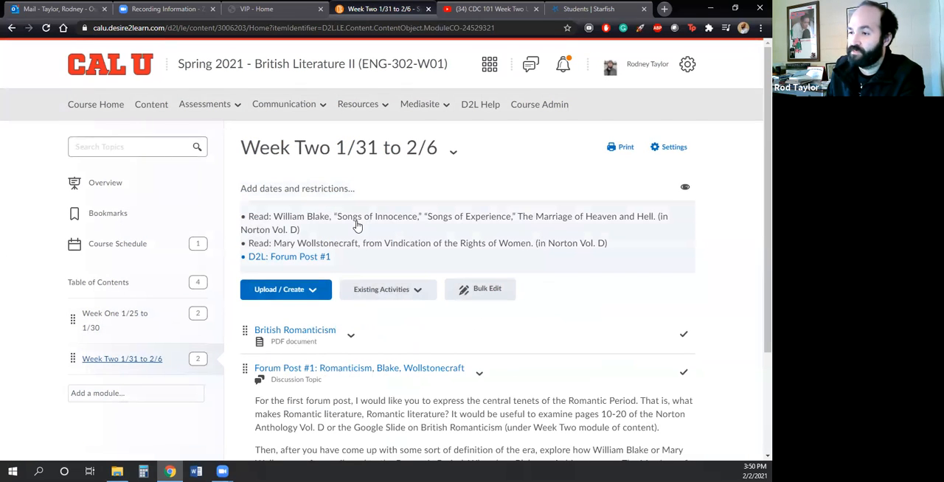
mouse_move(421, 219)
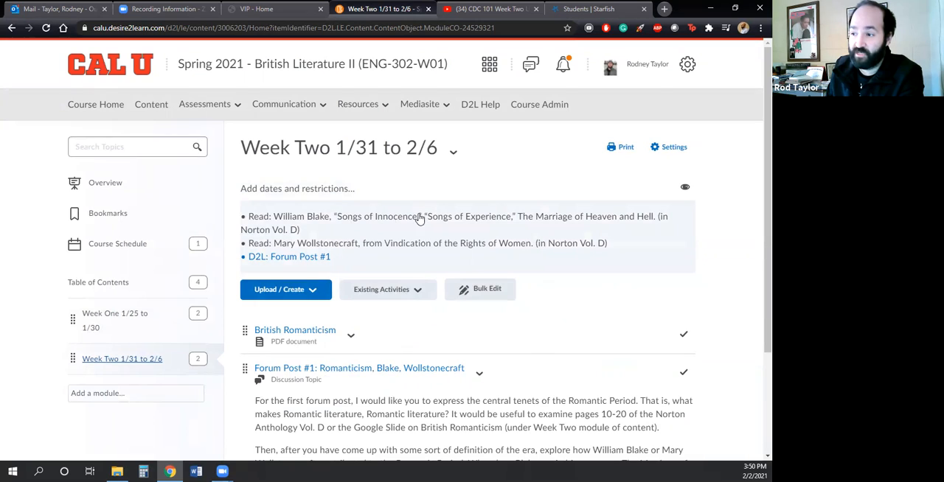
mouse_move(450, 254)
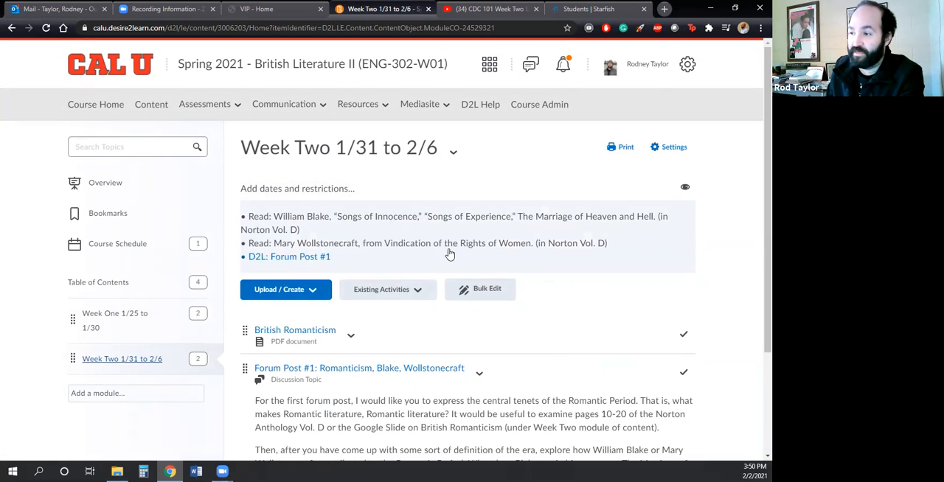
mouse_move(502, 250)
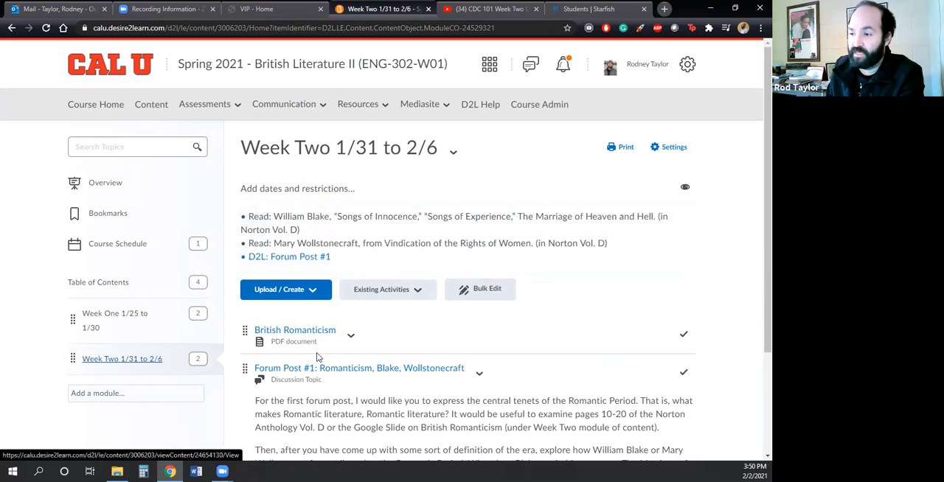
scroll(down, 3)
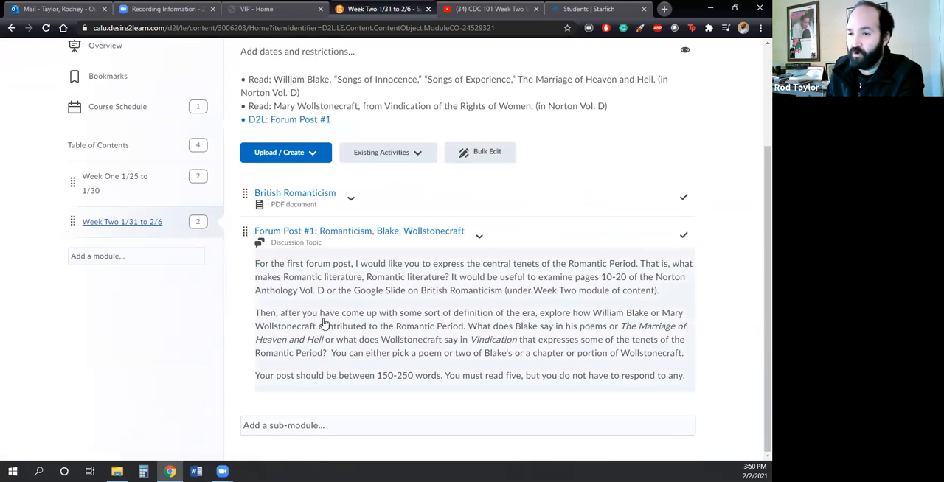
mouse_move(307, 322)
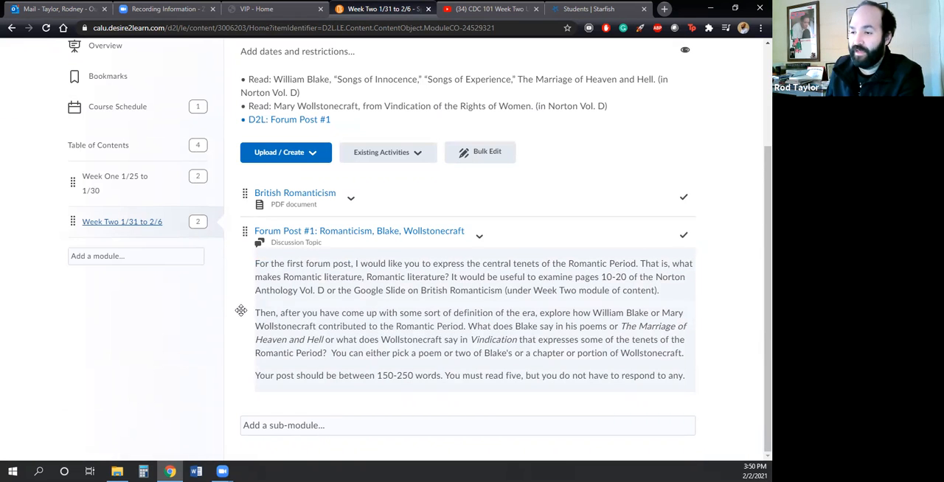
mouse_move(224, 313)
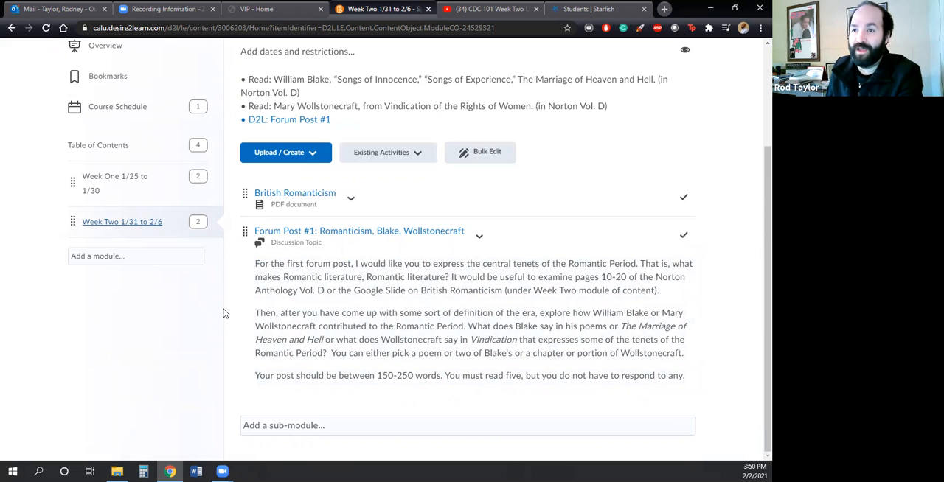
mouse_move(218, 310)
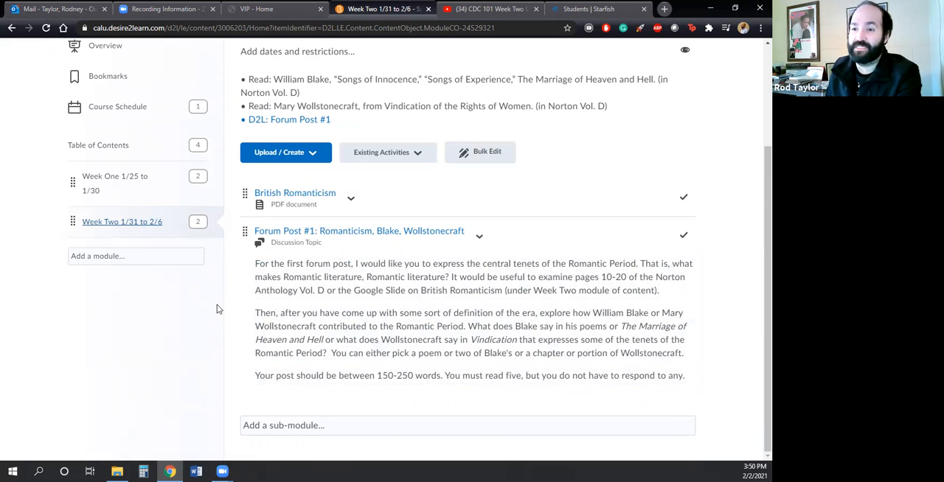
mouse_move(204, 354)
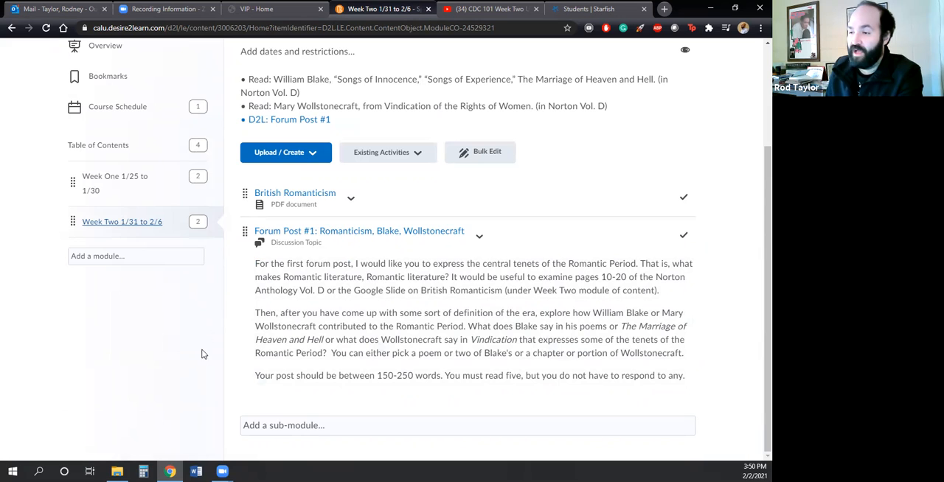
mouse_move(215, 357)
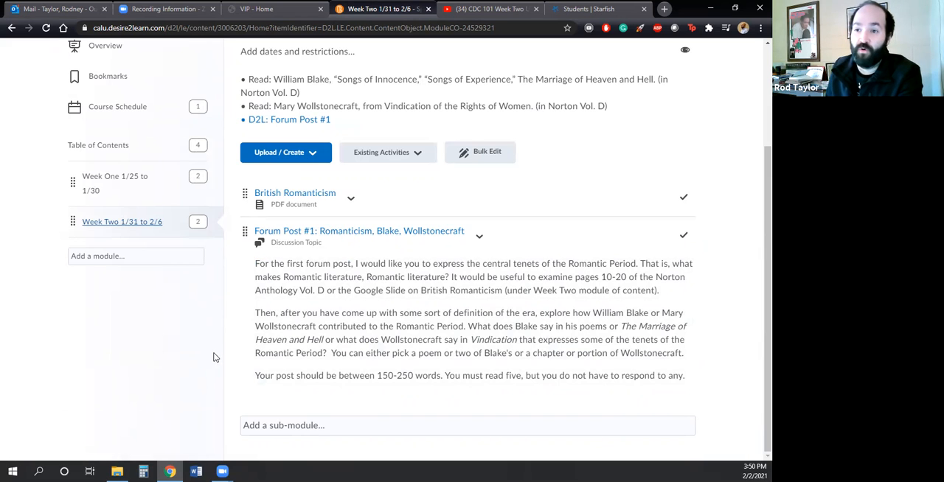
scroll(up, 3)
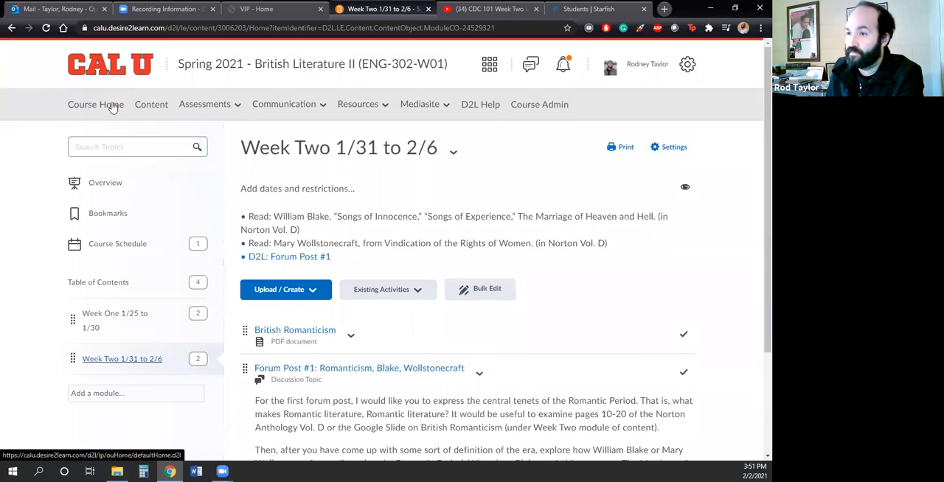
click(94, 103)
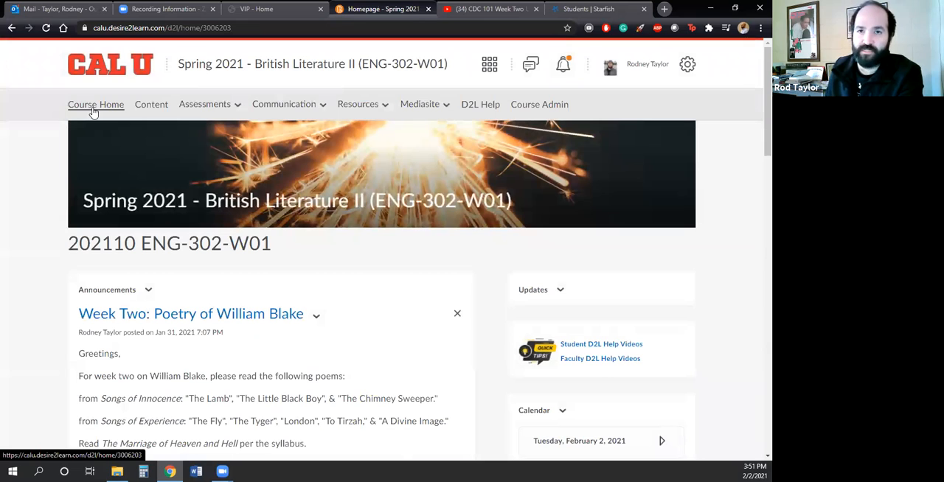